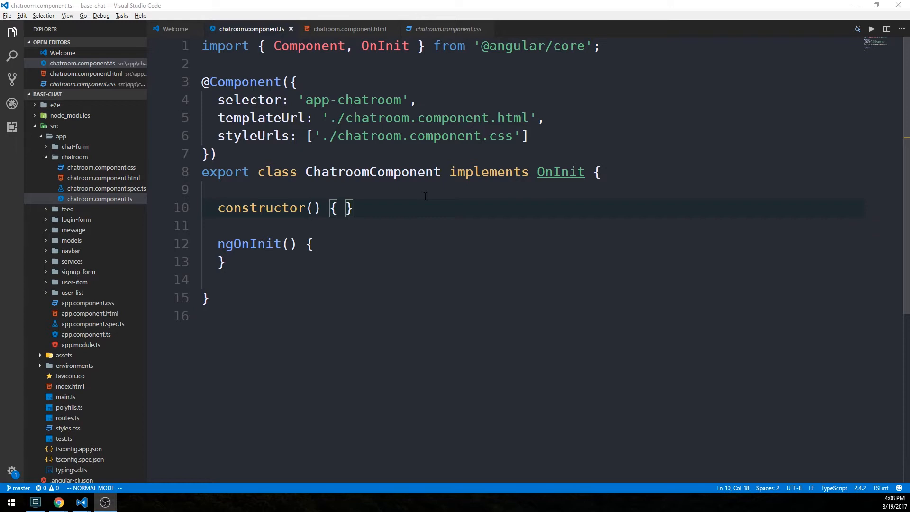
mouse_move(404, 218)
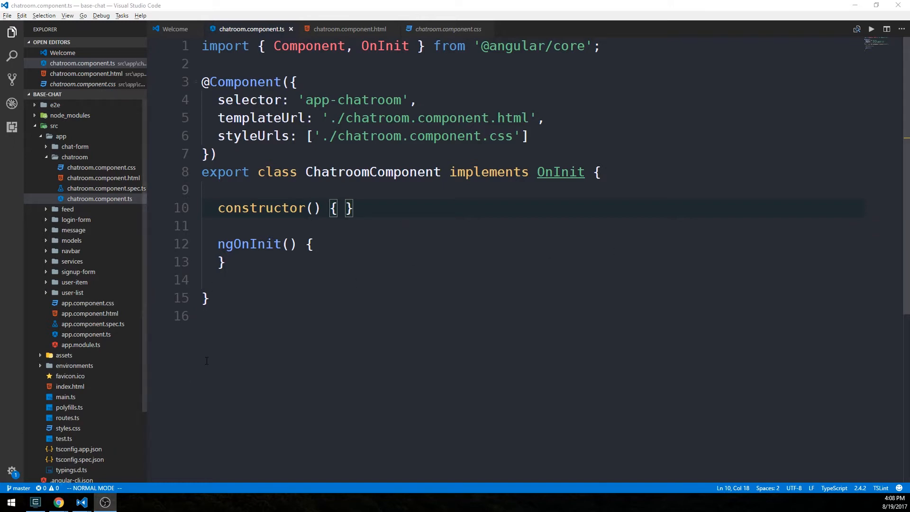
Scroll through the BaseChat feed in Chrome and send 'Scroll to the bottom!'.
left_click(57, 502)
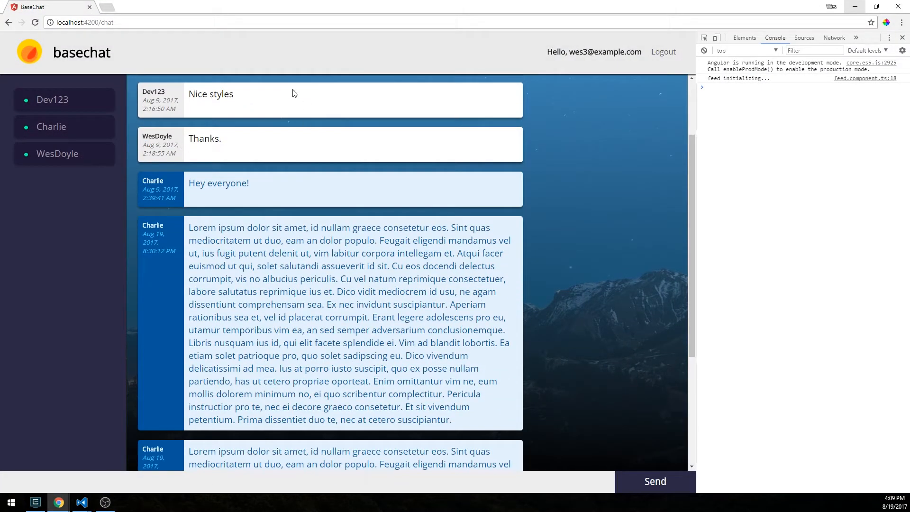
scroll("down", 3)
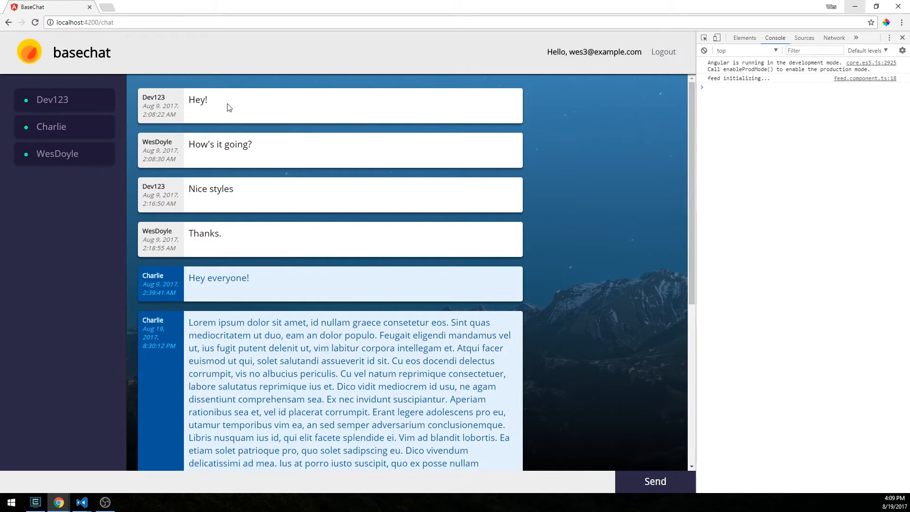
scroll("down", 3)
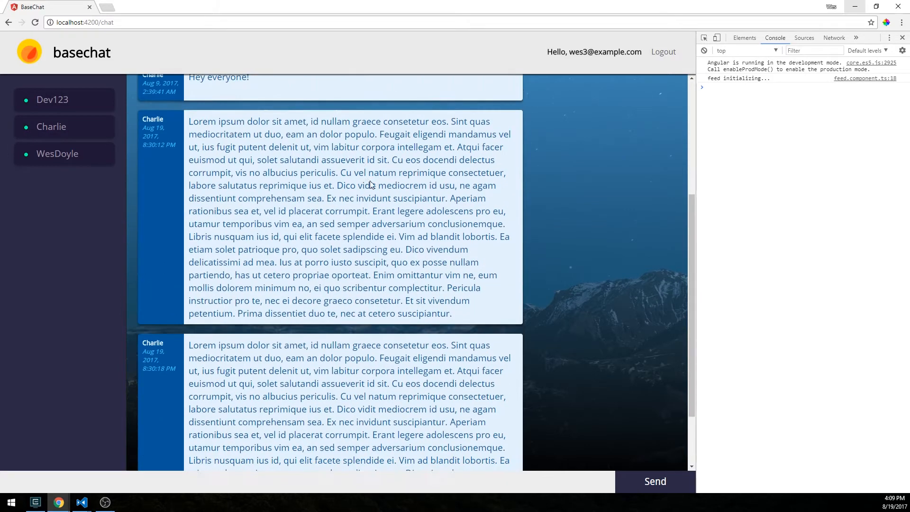
scroll("down", 3)
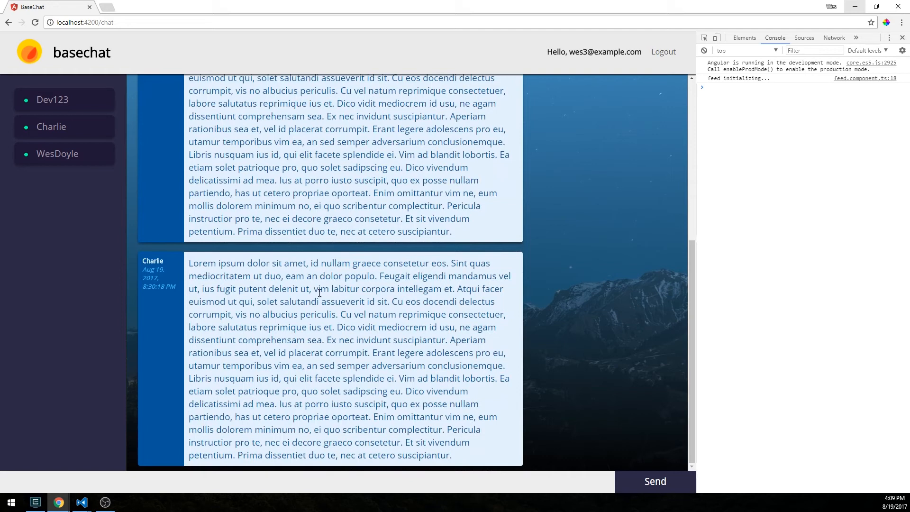
scroll("up", 3)
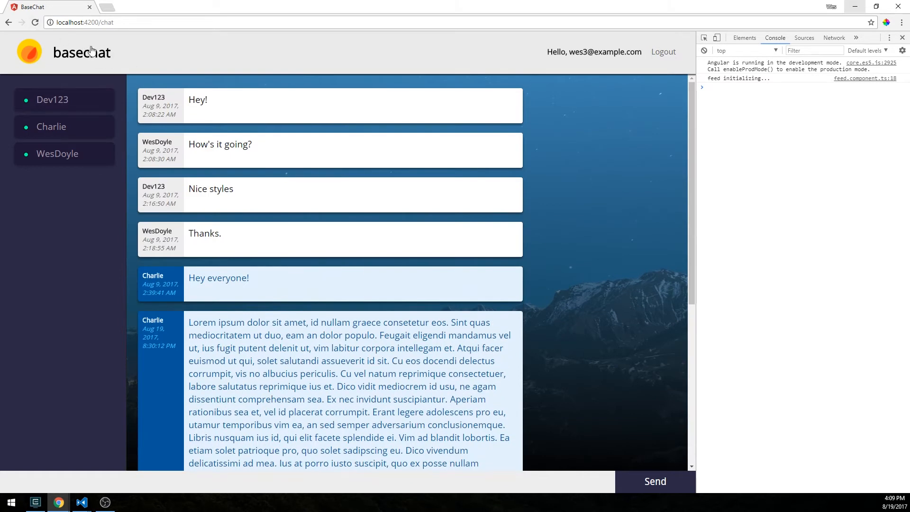
scroll("down", 3)
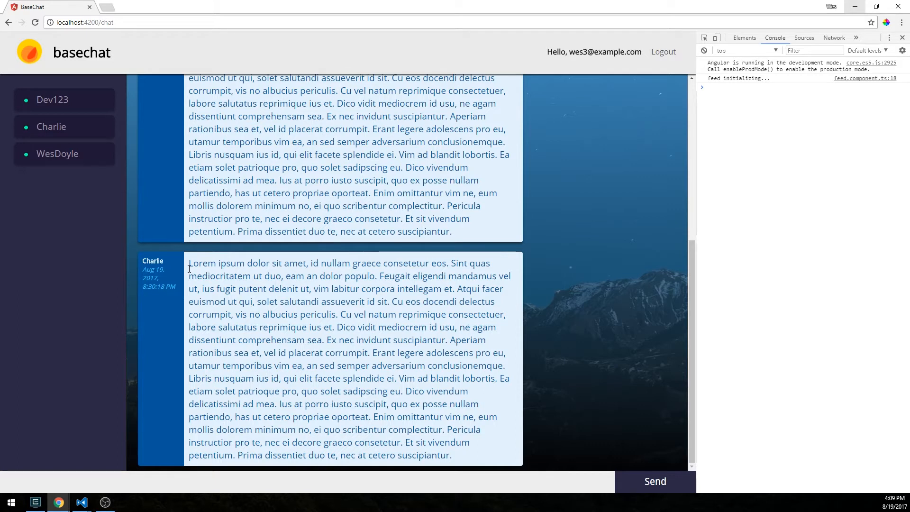
mouse_move(264, 251)
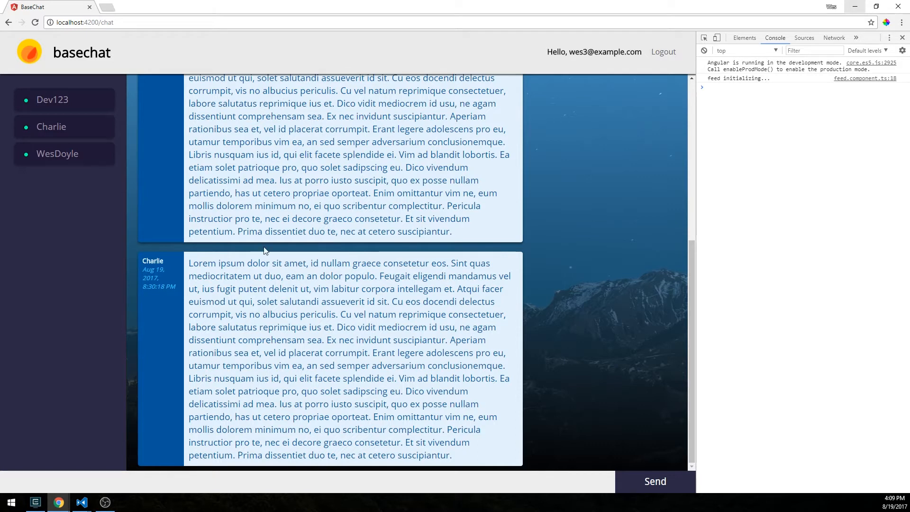
mouse_move(171, 275)
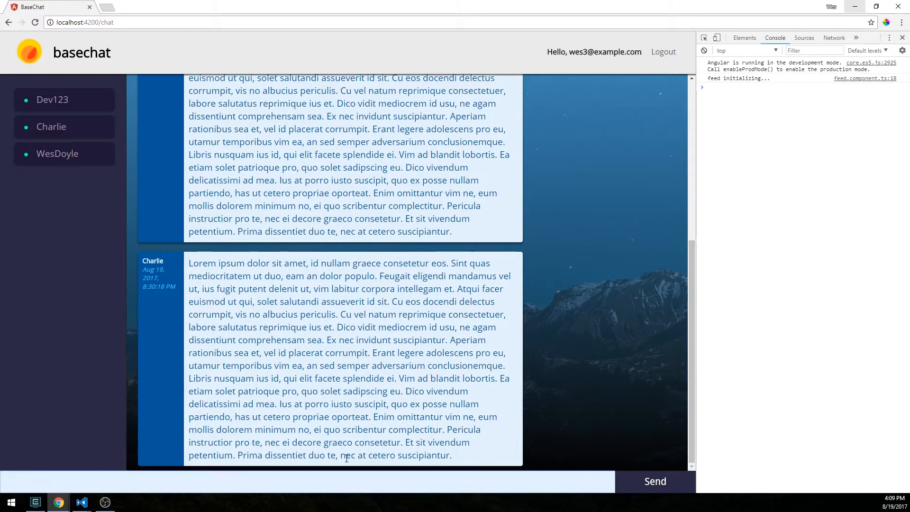
type("Scroll to t")
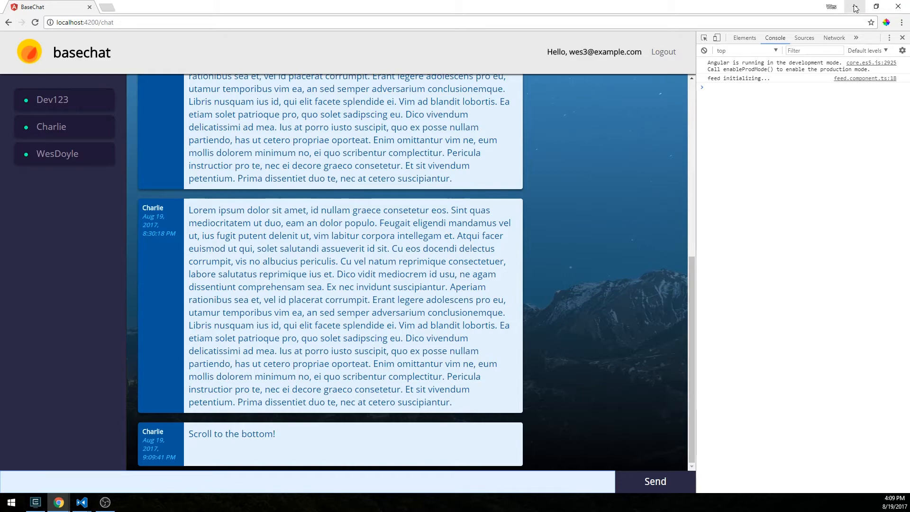
Back in VS Code, tag the feedWrapper div in chatroom.component.html with #scroller.
left_click(81, 502)
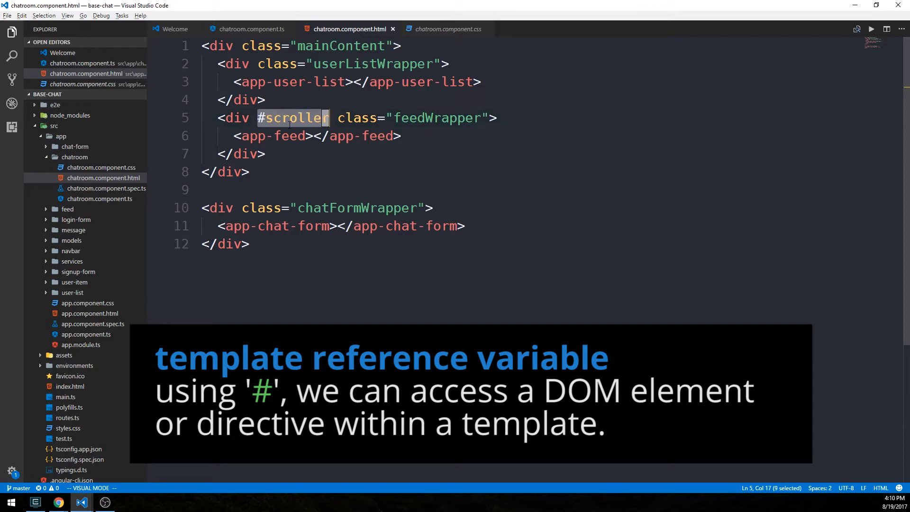
mouse_move(102, 198)
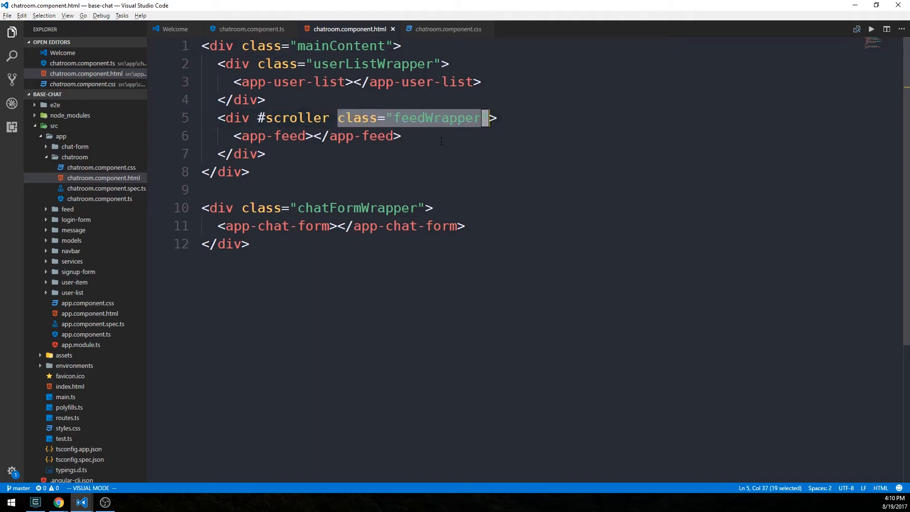
key("Escape")
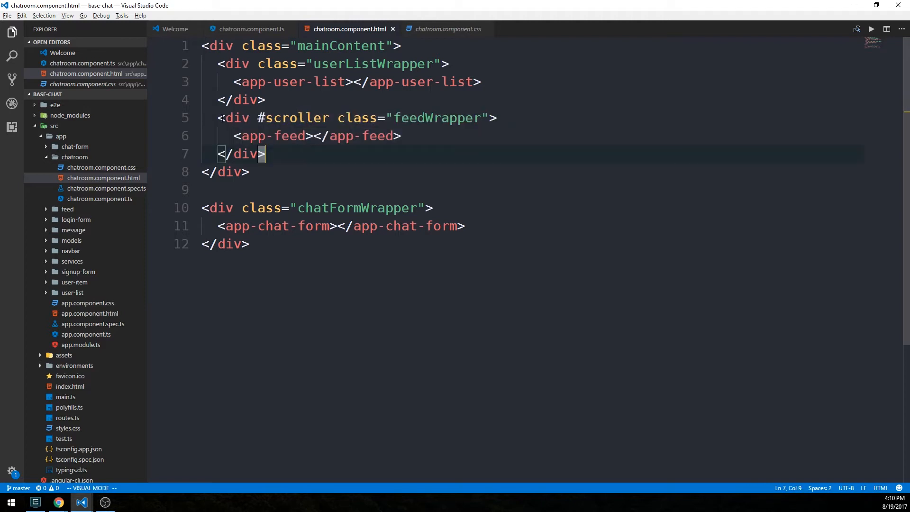
mouse_move(135, 150)
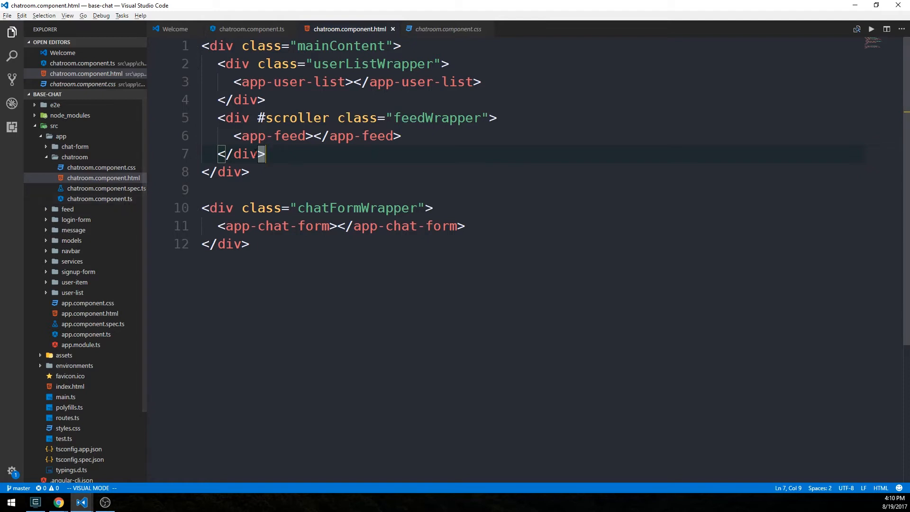
mouse_move(126, 204)
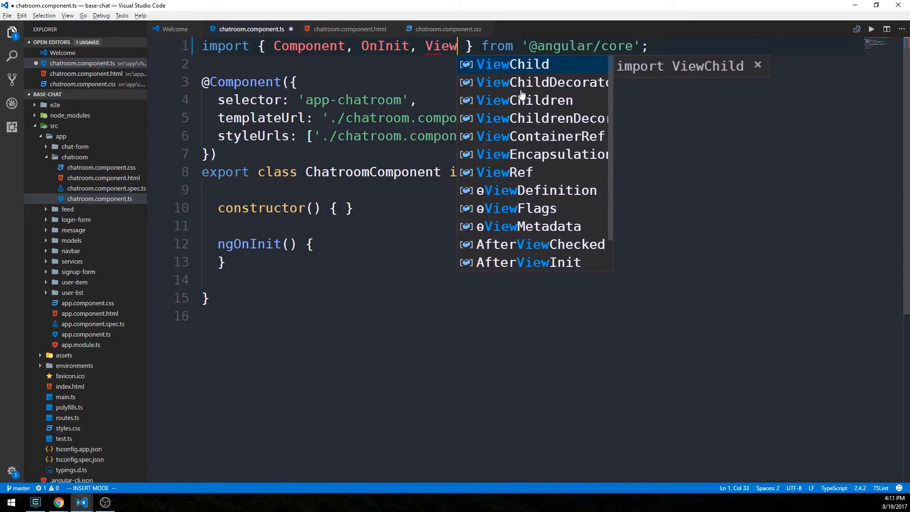
key("Enter")
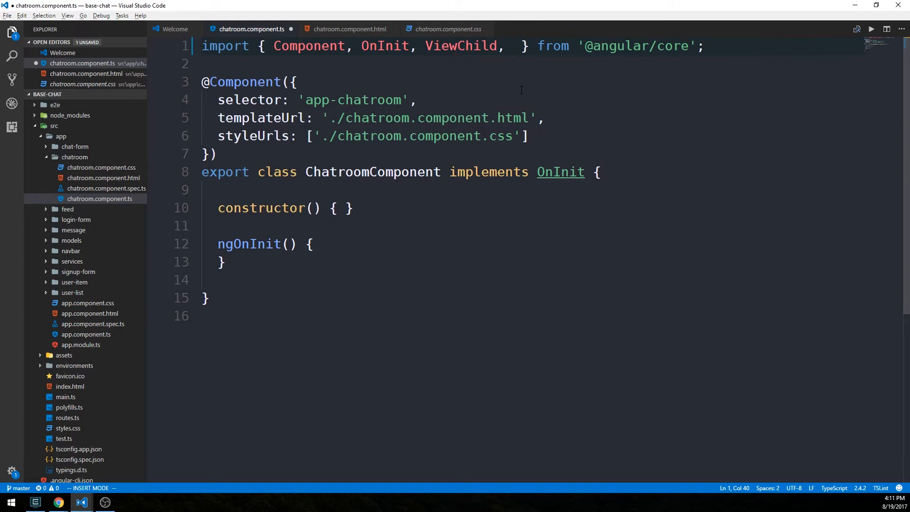
type("ElementRef")
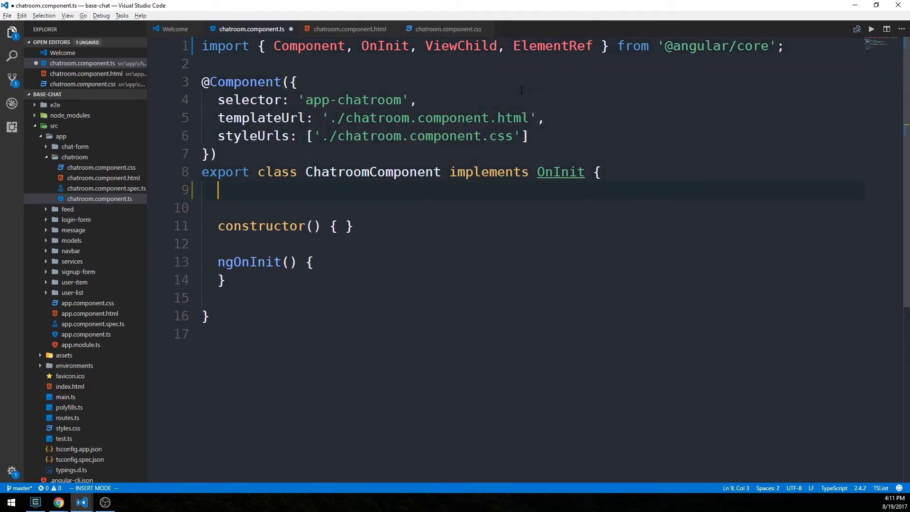
type("@ViewChil")
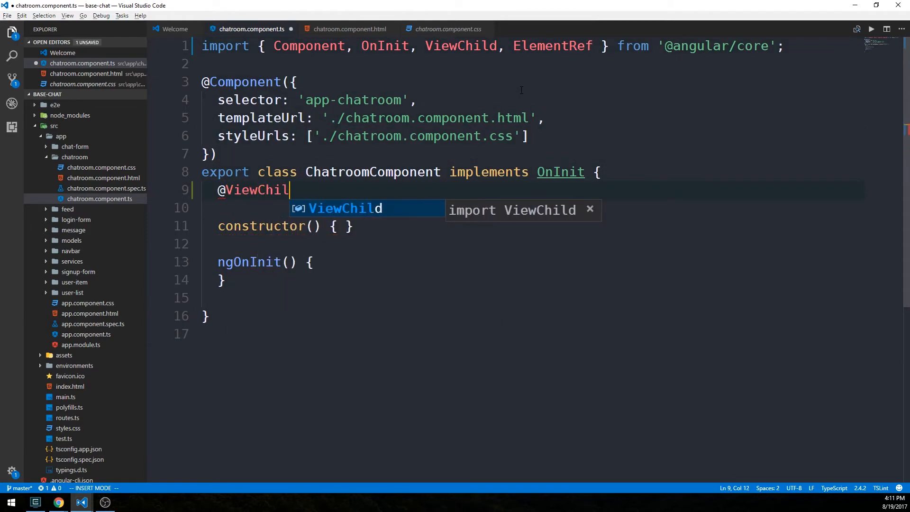
type("d('')")
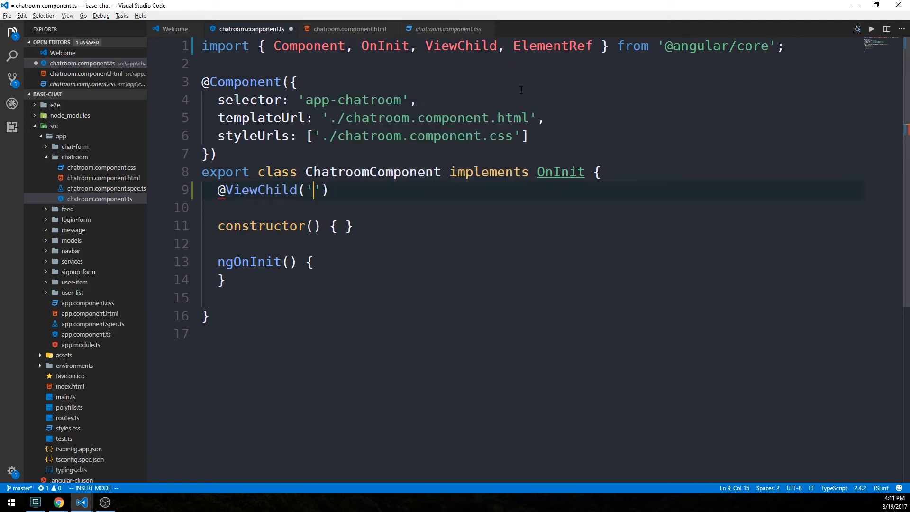
type("sc")
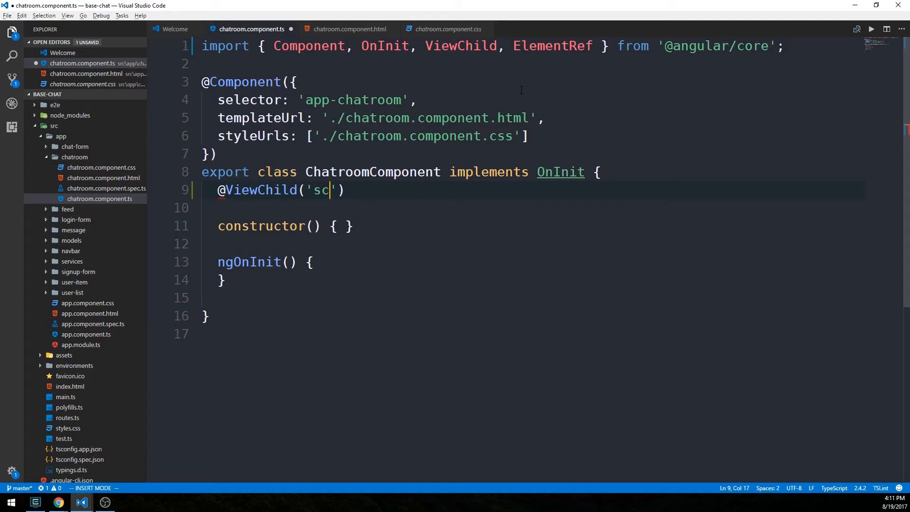
type("roller') private")
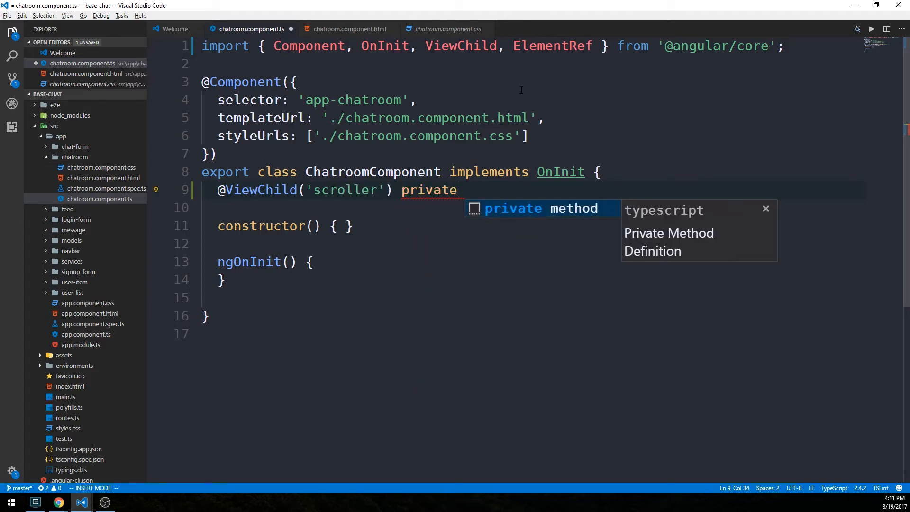
type("feedContain")
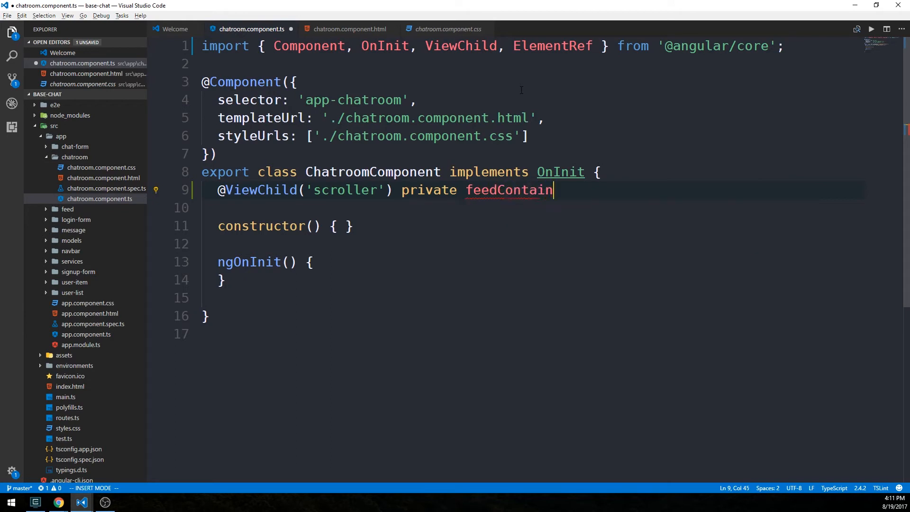
type("er: ElementRef;")
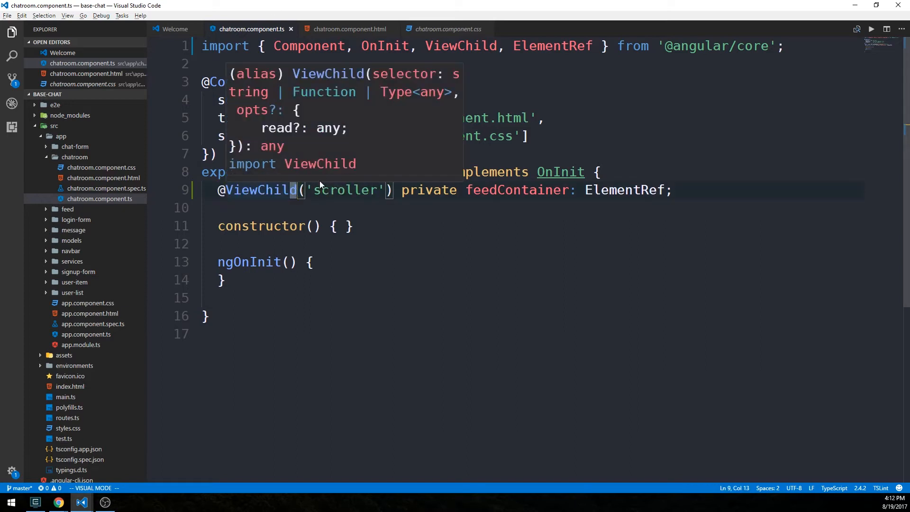
mouse_move(319, 185)
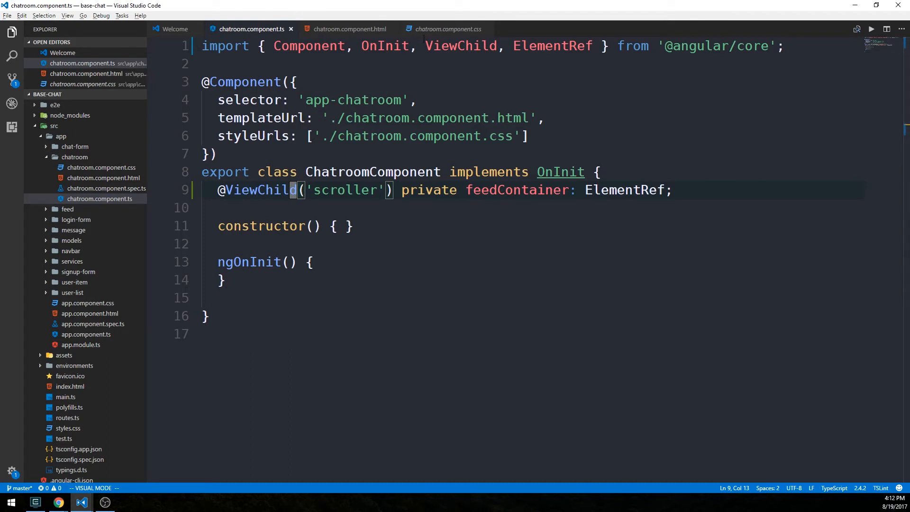
Browse the chatroom stylesheet and template, then the chat-form component's TypeScript file.
left_click(445, 29)
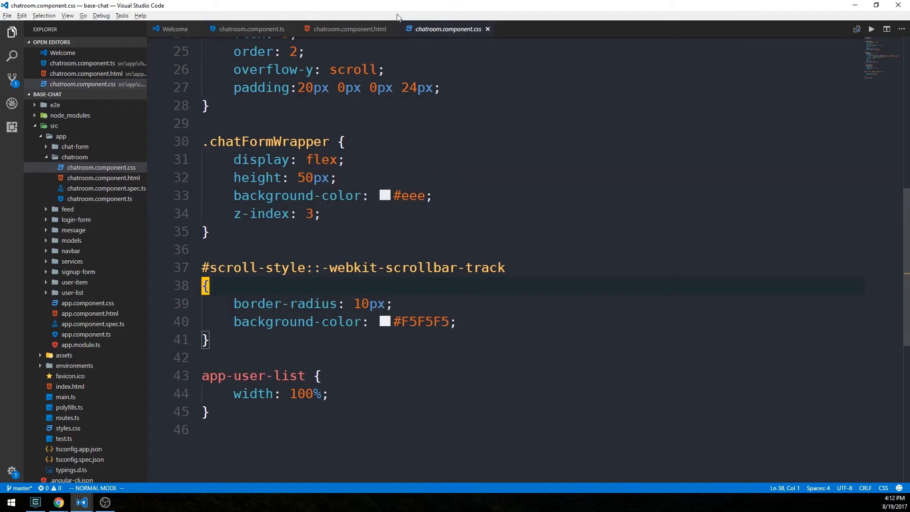
left_click(350, 28)
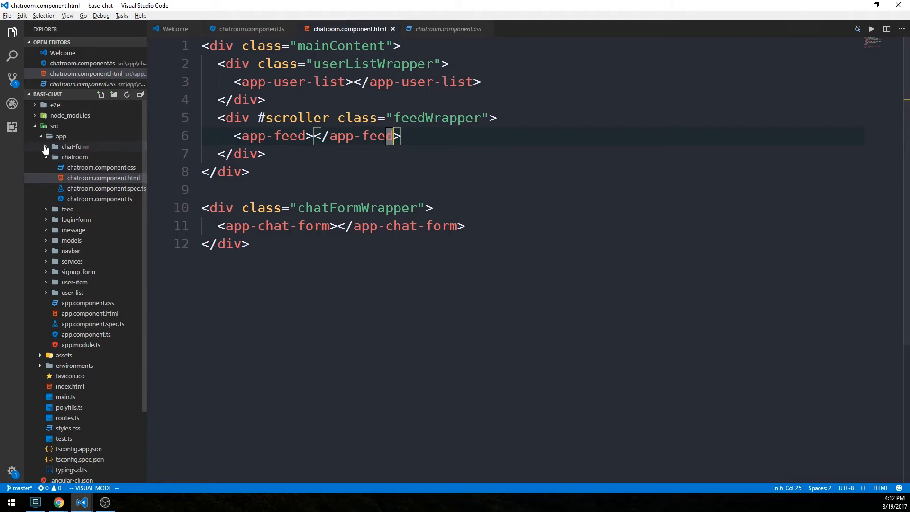
left_click(75, 147)
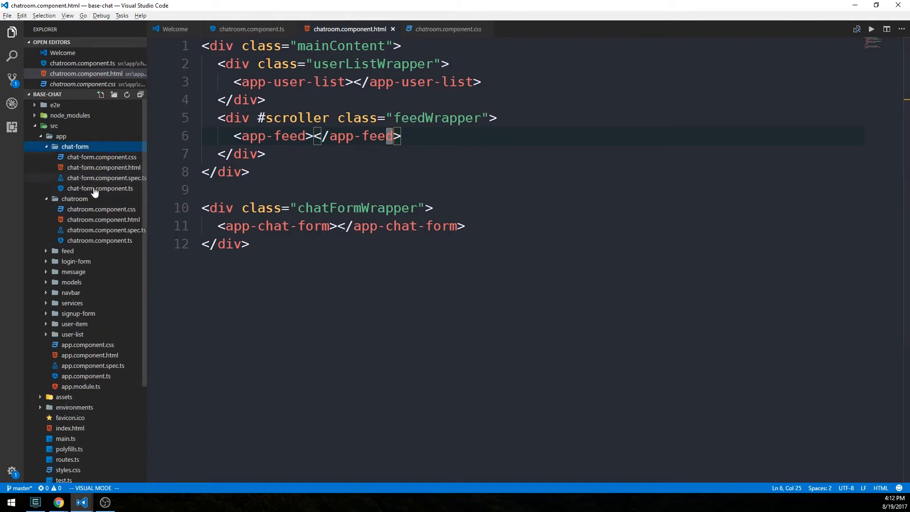
left_click(100, 188)
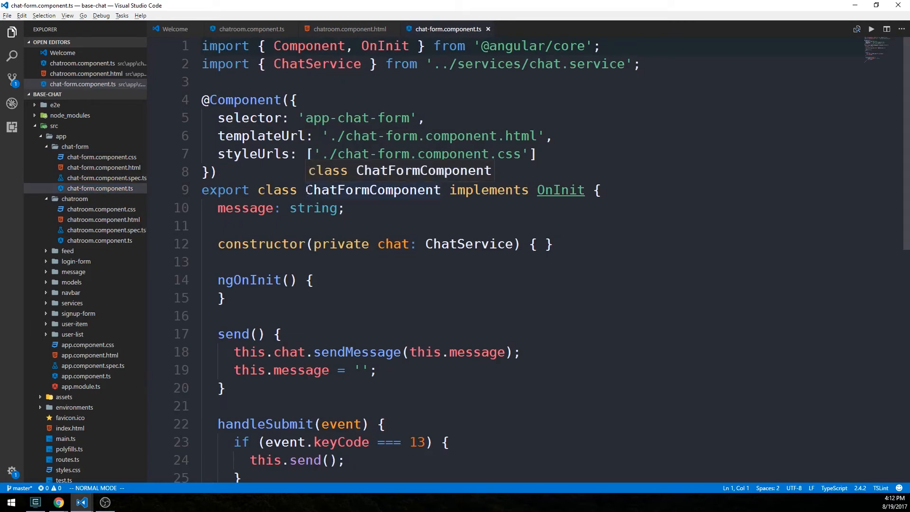
double_click(372, 190)
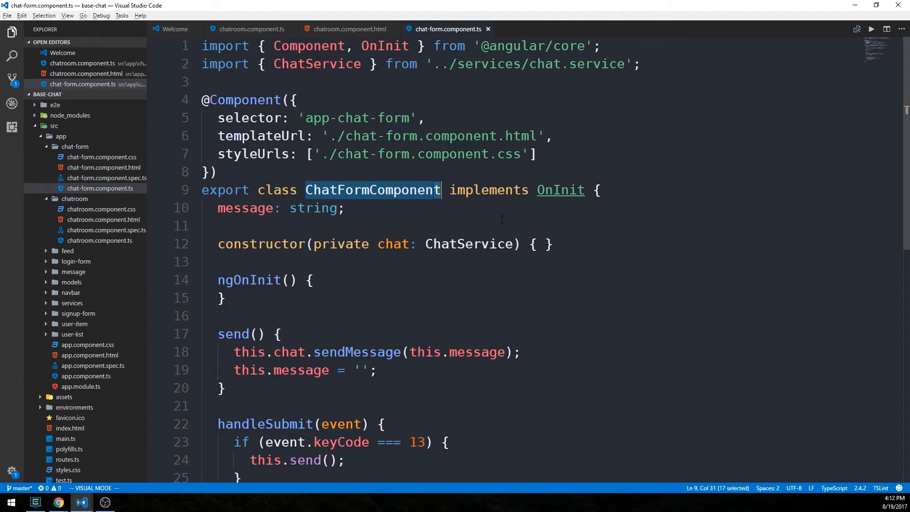
key("Escape")
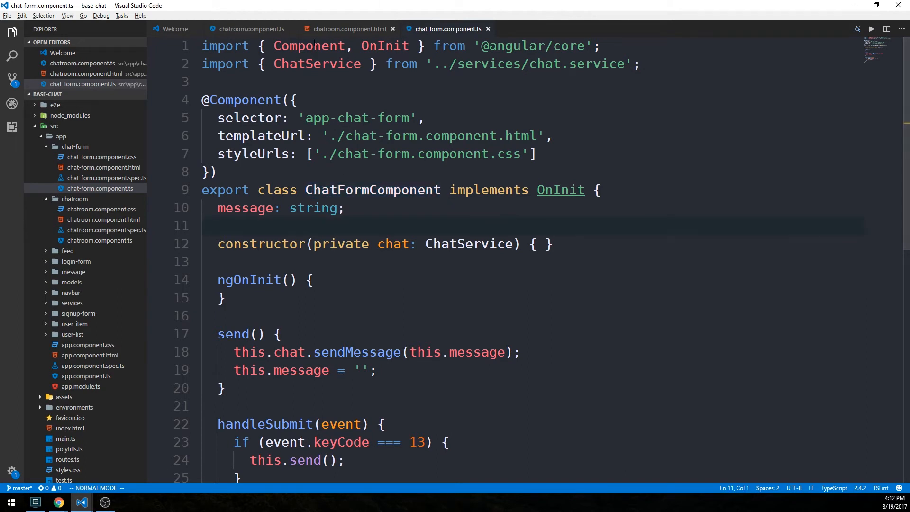
Return to the chatroom template and highlight #scroller on the feedWrapper div.
left_click(251, 28)
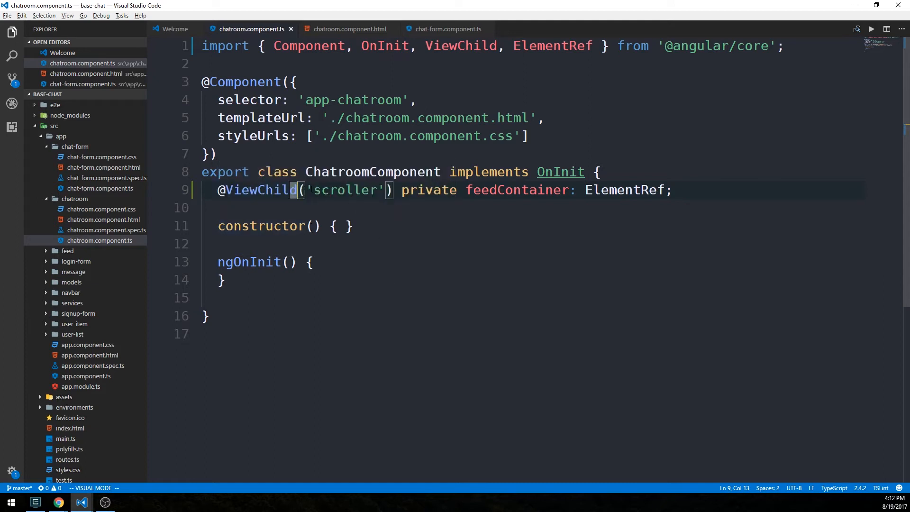
key("Escape")
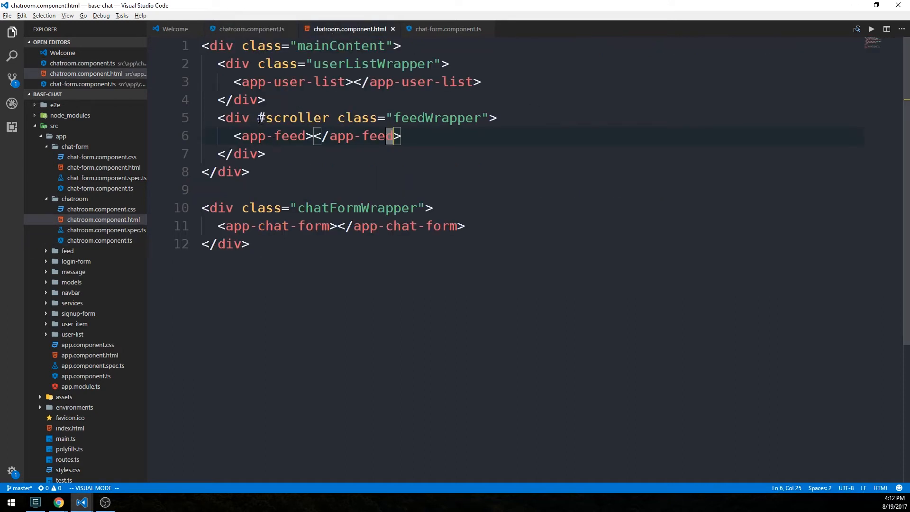
double_click(292, 118)
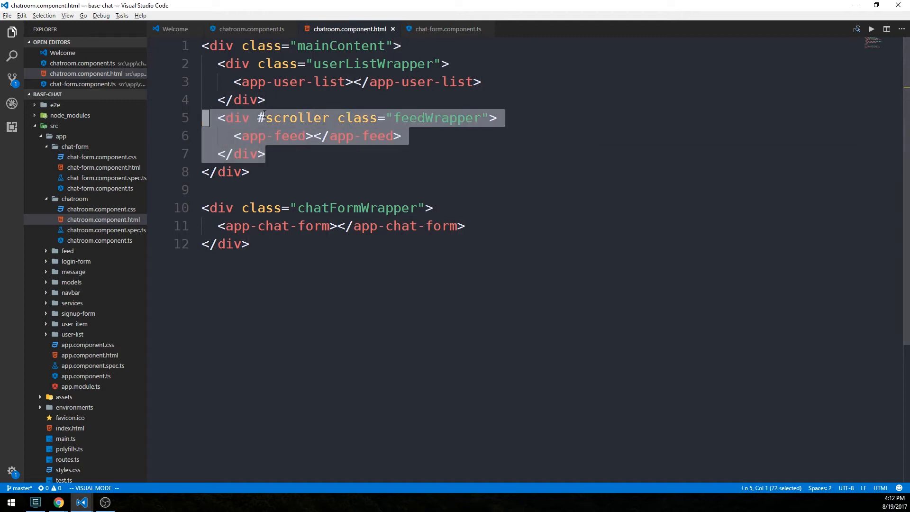
double_click(293, 118)
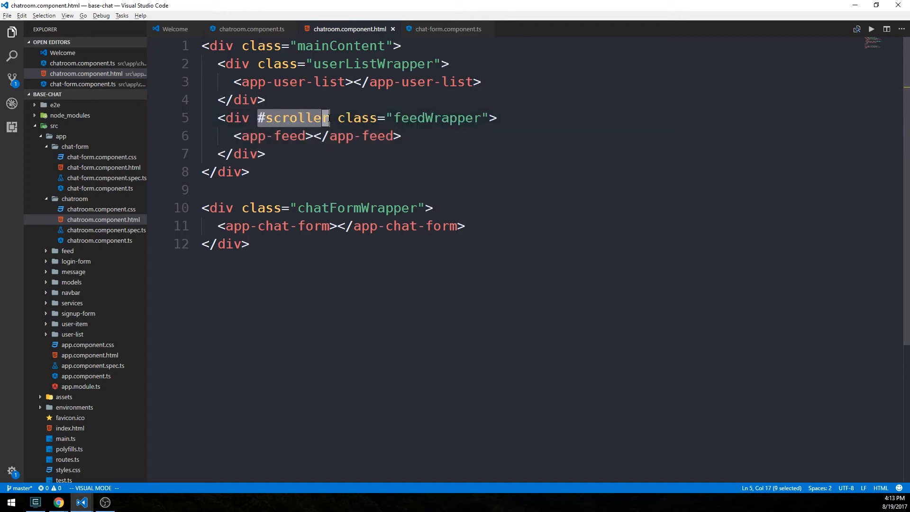
left_click(250, 29)
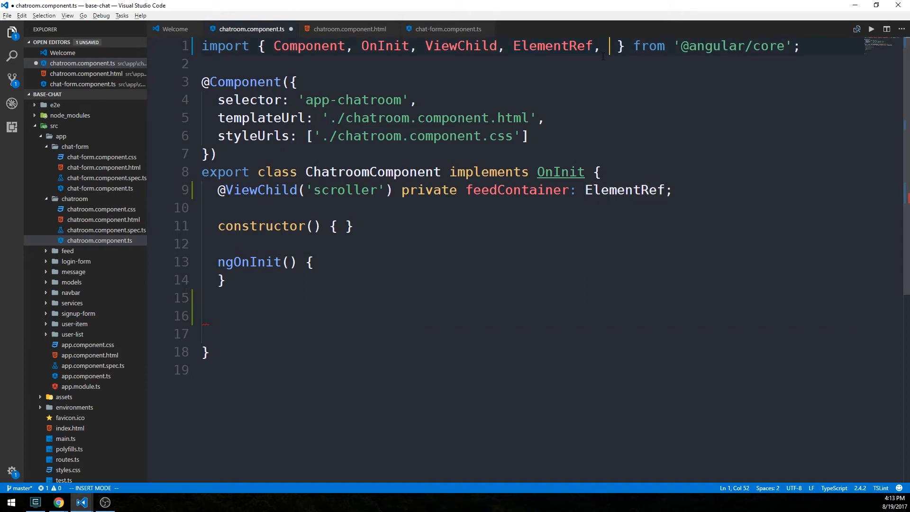
type("AfterV")
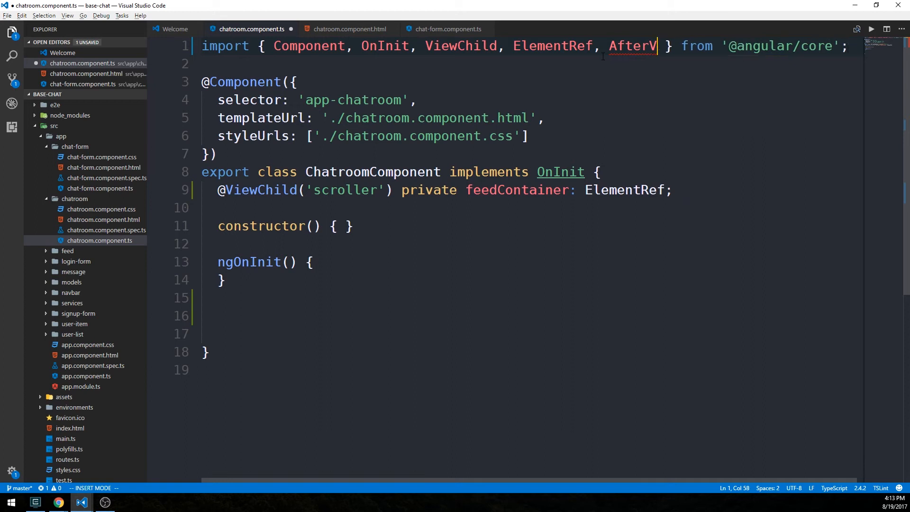
type("iewChecked")
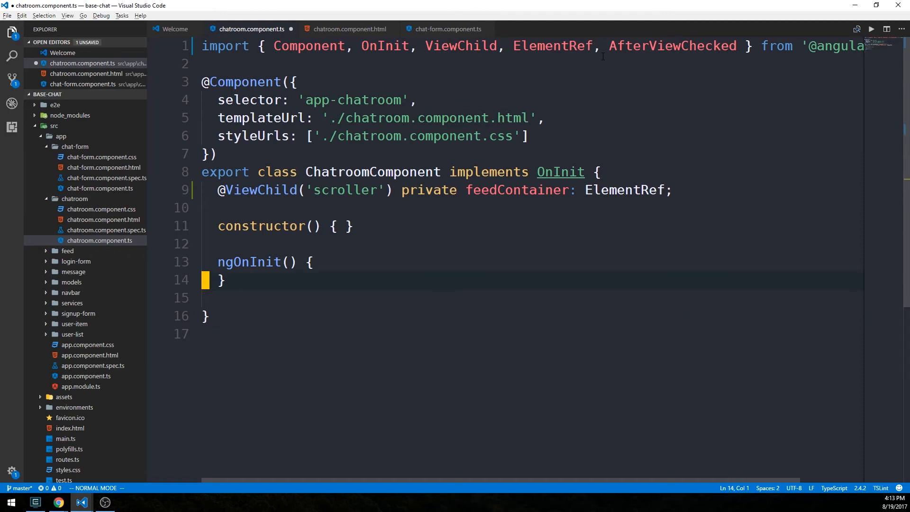
key("enter")
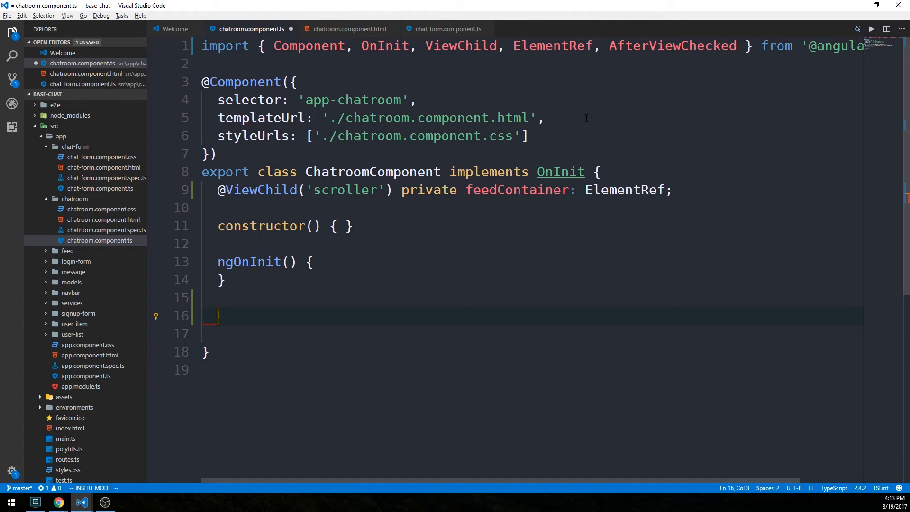
Add ngAfterViewChecked() calling this.scrollToBottom() and list AfterViewChecked in the implements clause.
type("ngA")
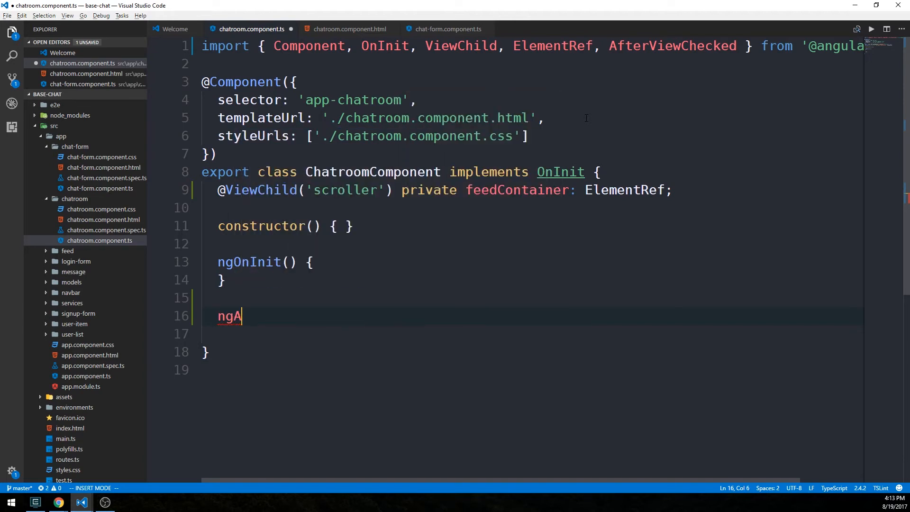
type("fterVo")
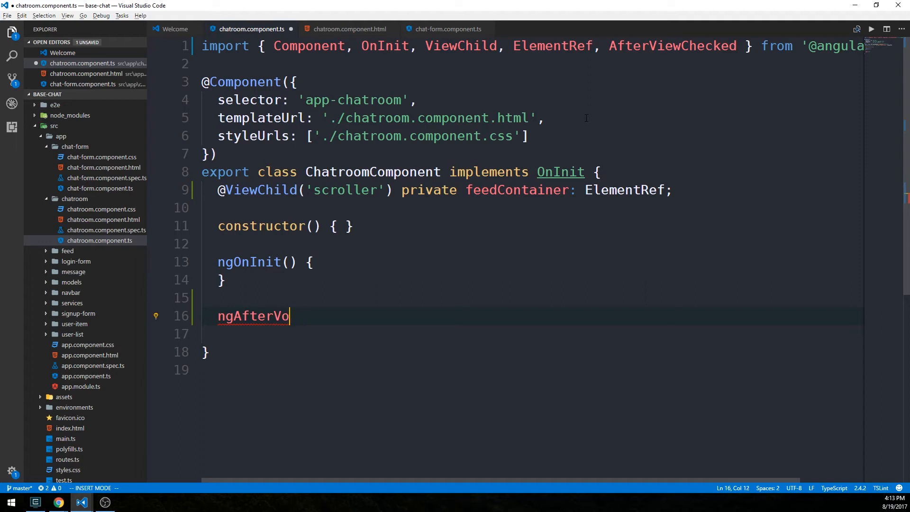
type("ewChecked(){")
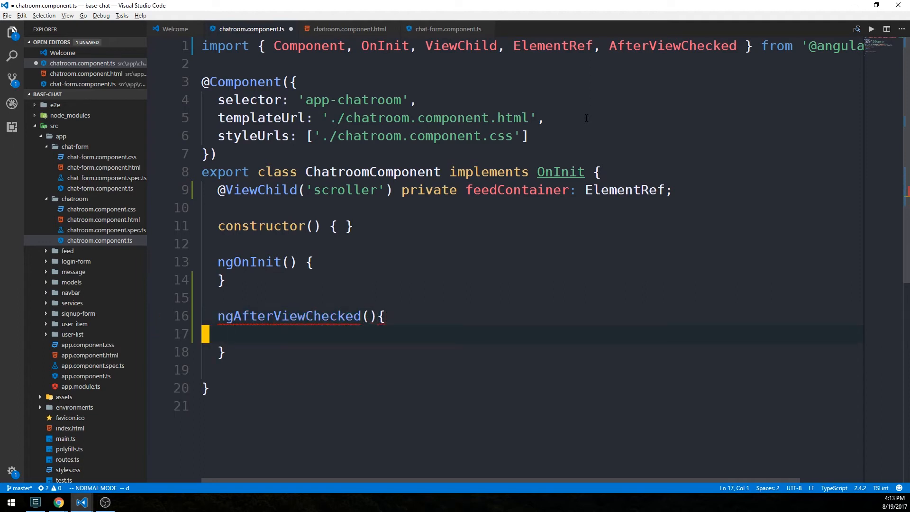
type("this.sc")
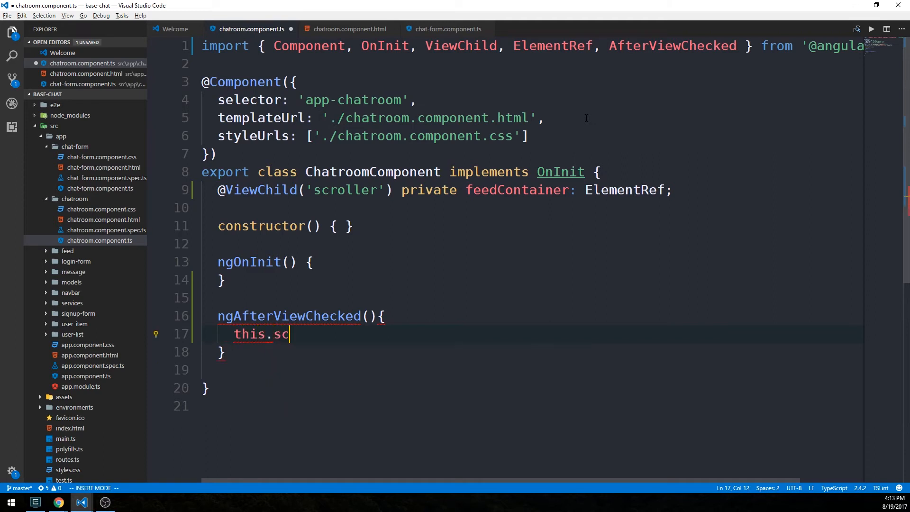
type("rollToBottom();")
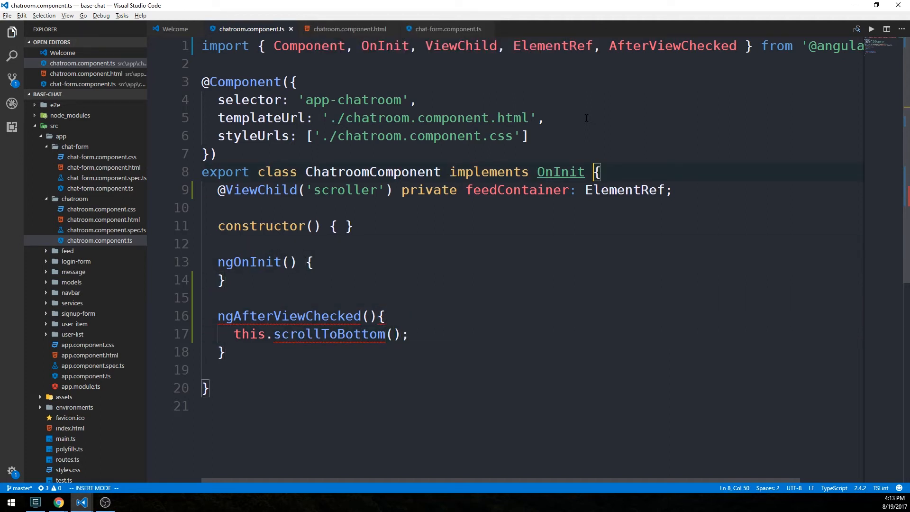
type(", AfterViewChecked")
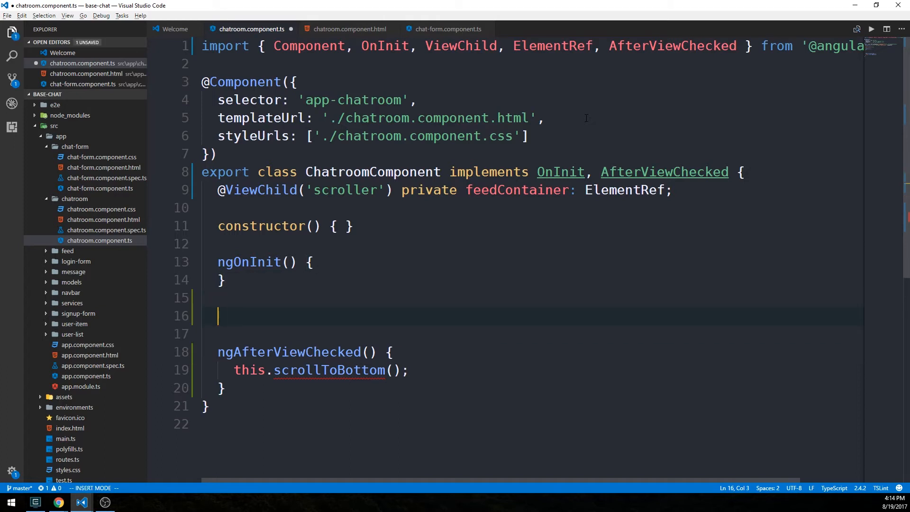
Declare a scrollToBottom(): void method and begin its body with 'this'.
type("scrollTo")
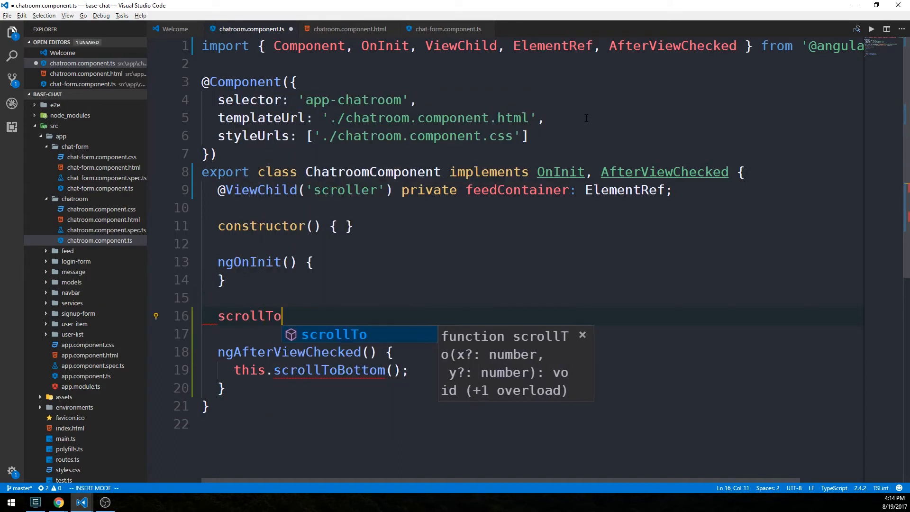
type("Bottom(){")
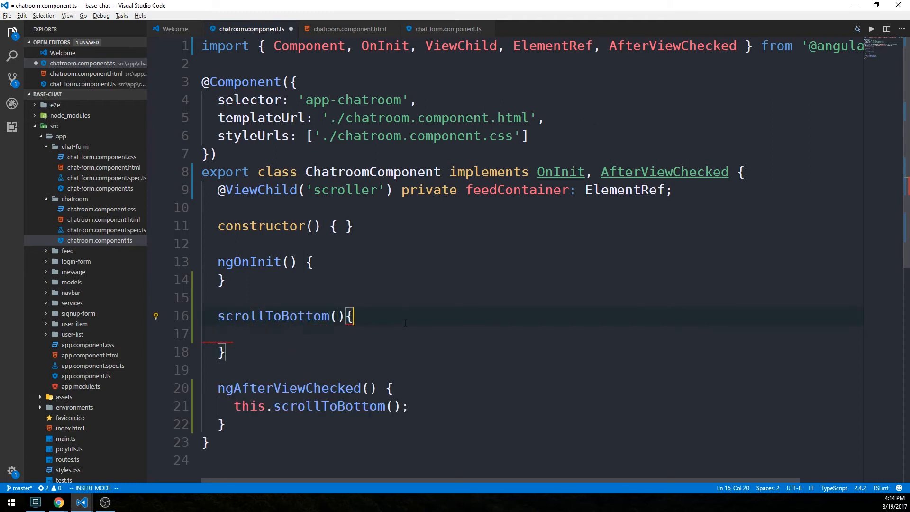
type(":")
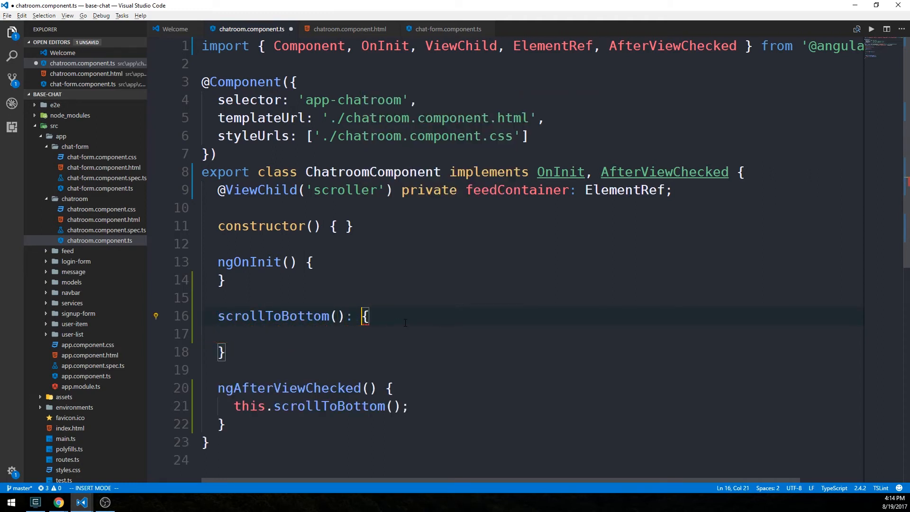
type("void")
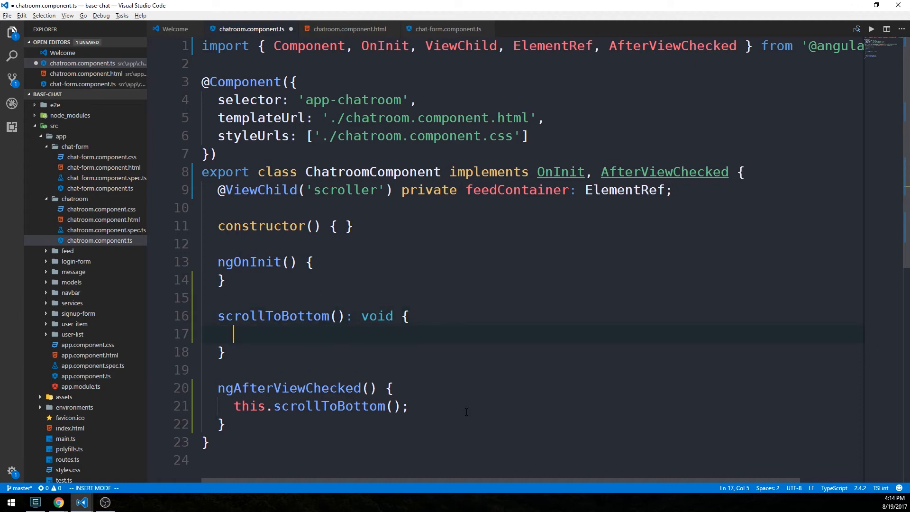
type("this")
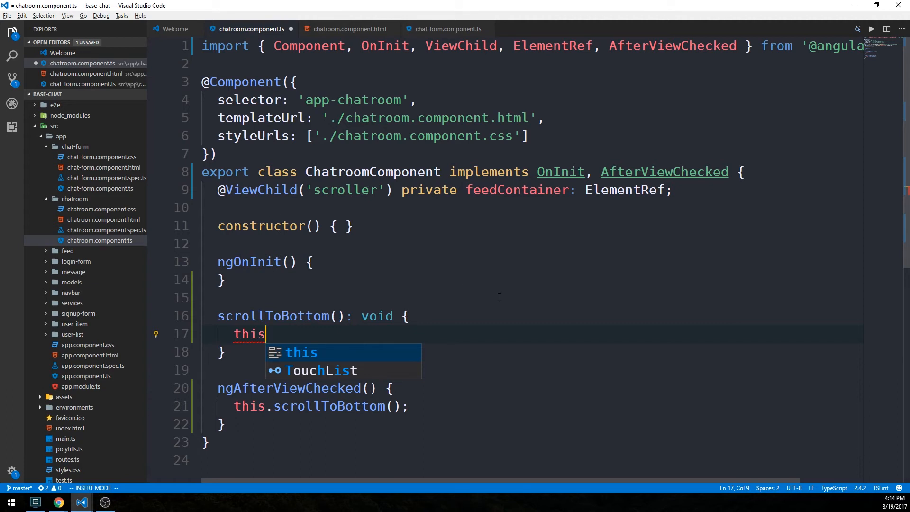
Set feedContainer.nativeElement.scrollTop to feedContainer.nativeElement.scrollHeight and save.
type(".feedContainer/.")
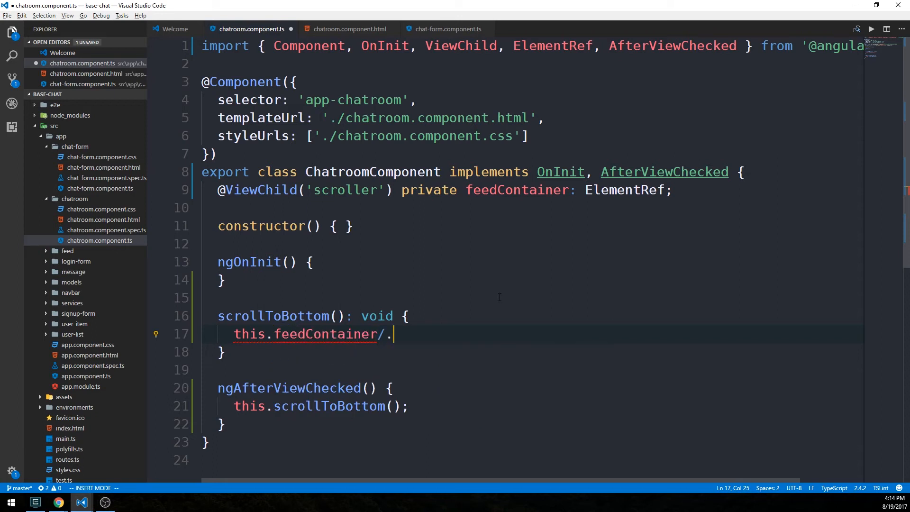
type("nativeElement")
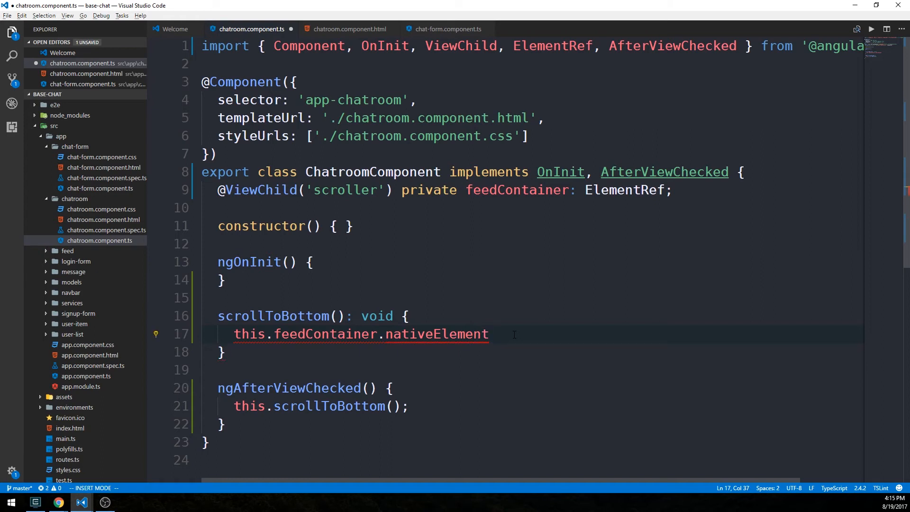
type(".")
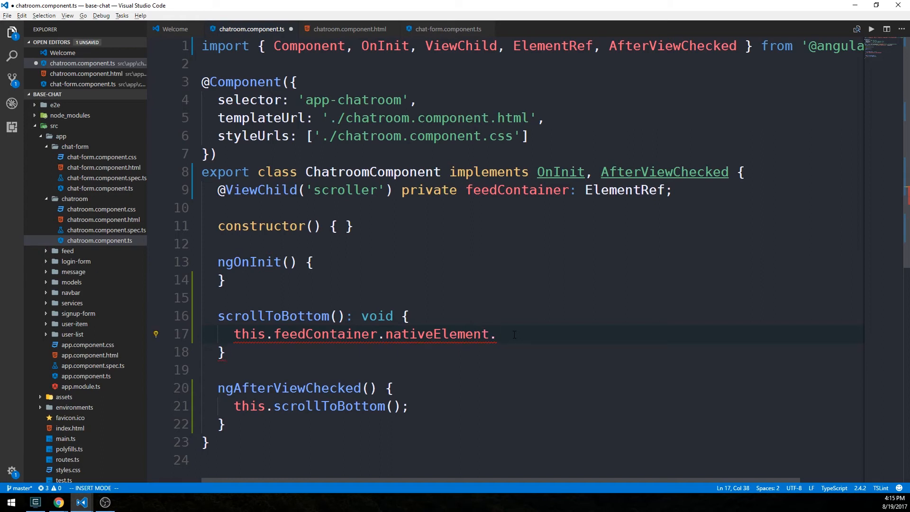
type("scroll")
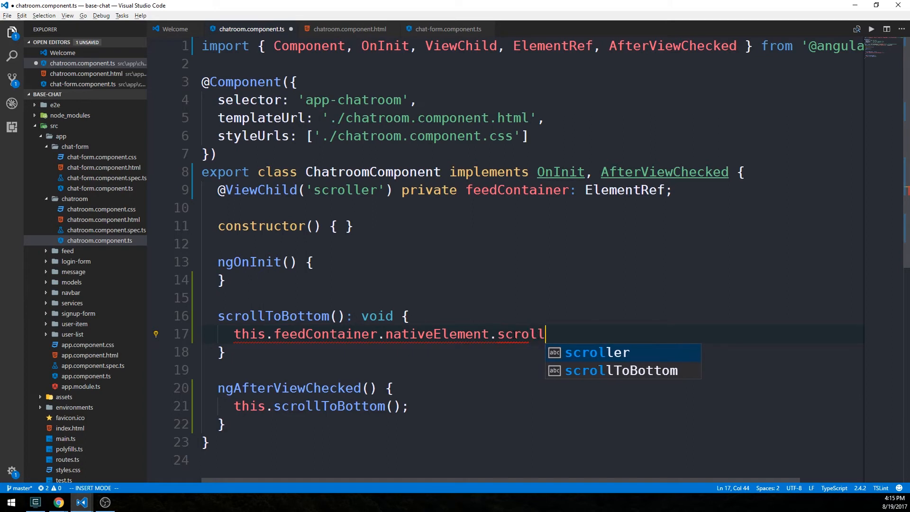
type("T")
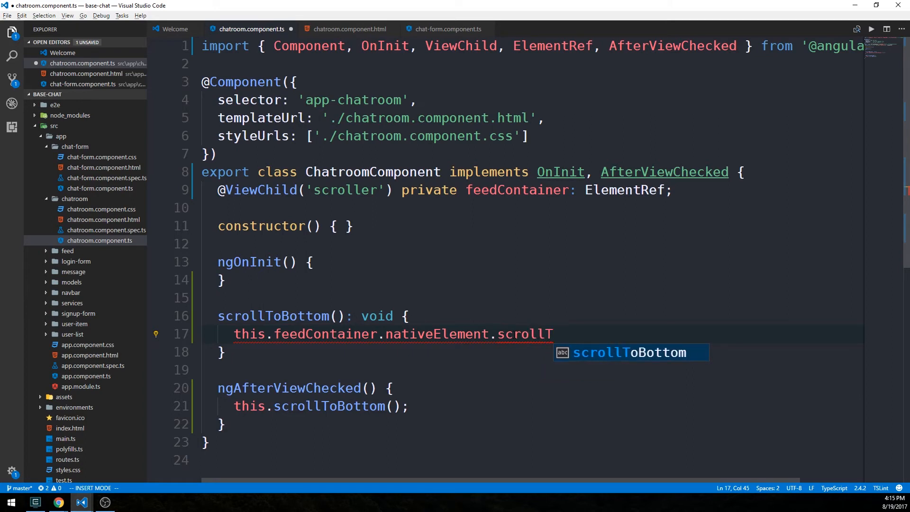
type("op")
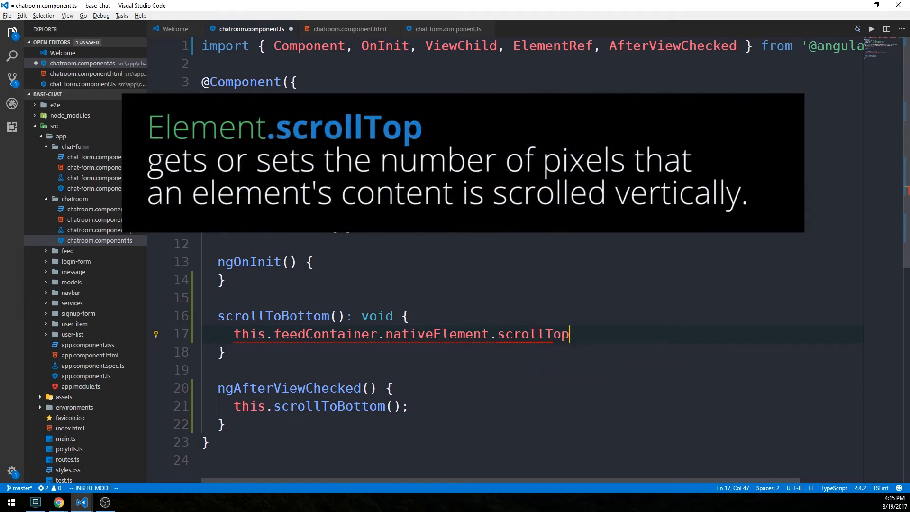
type("= s")
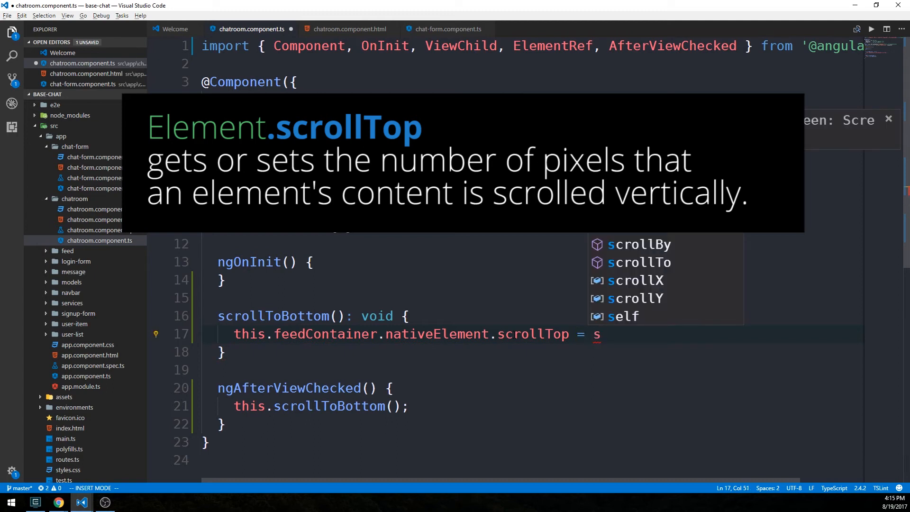
type("this.feedContainer.")
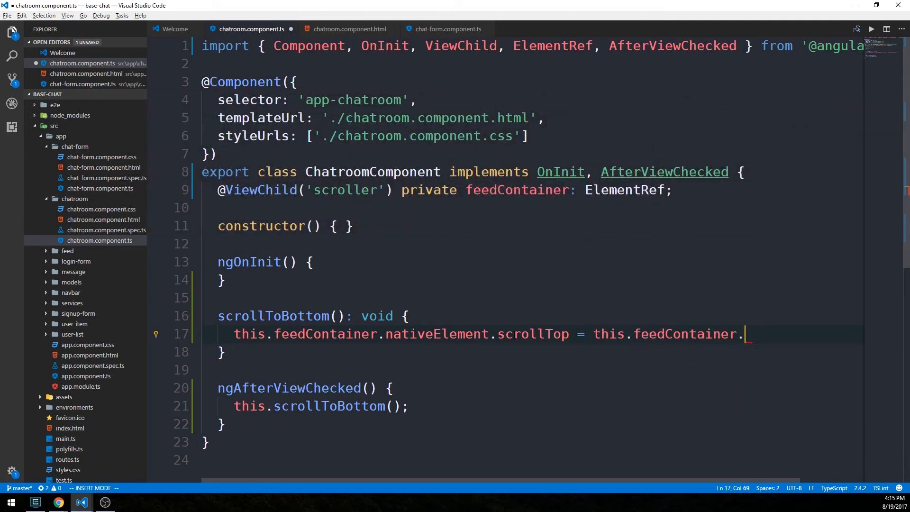
type("nati")
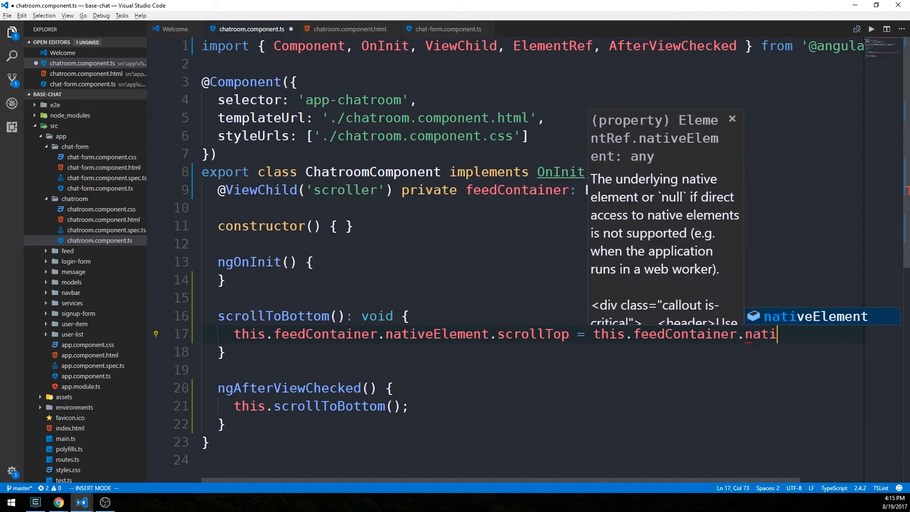
type("sc")
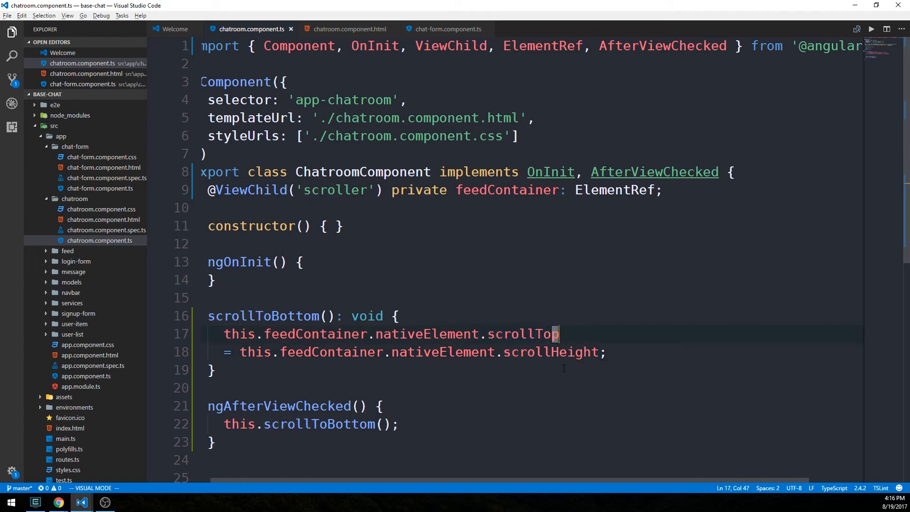
Correct scrollTo to scrollTop on line 17 and close the ChatroomComponent class.
double_click(546, 353)
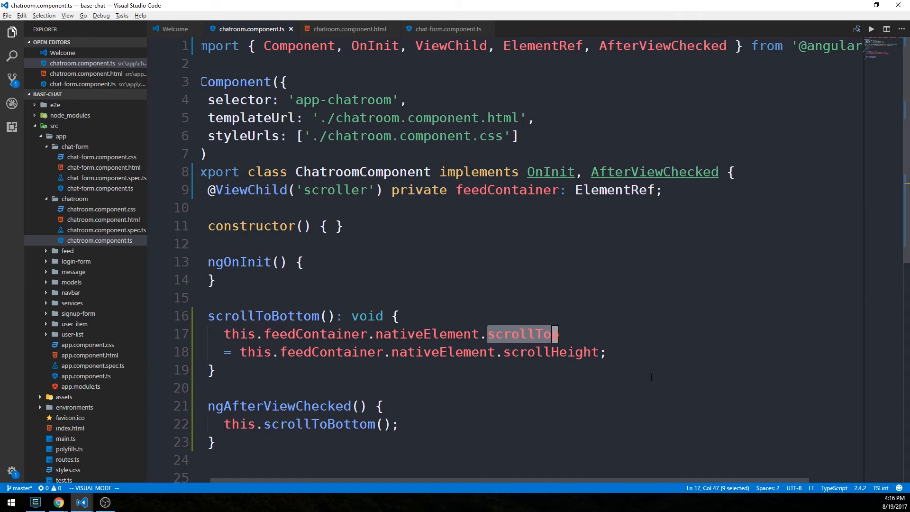
key("Escape")
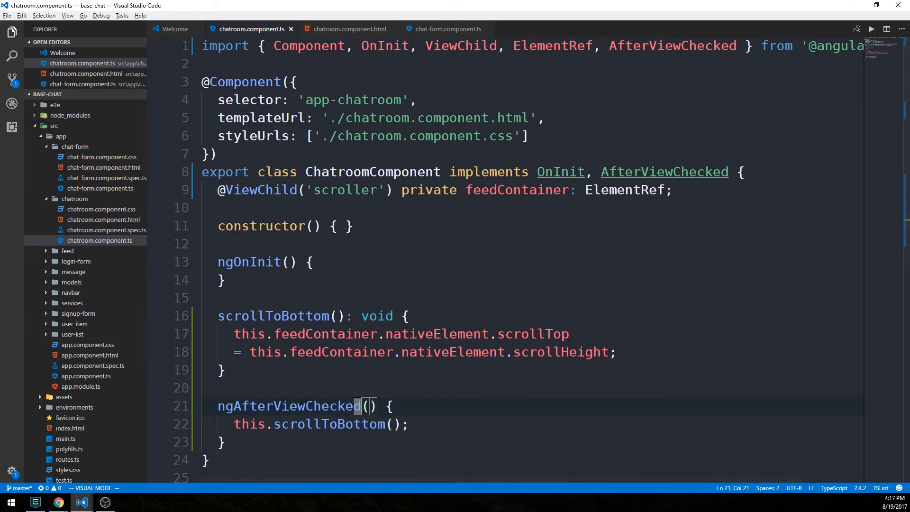
left_click(58, 502)
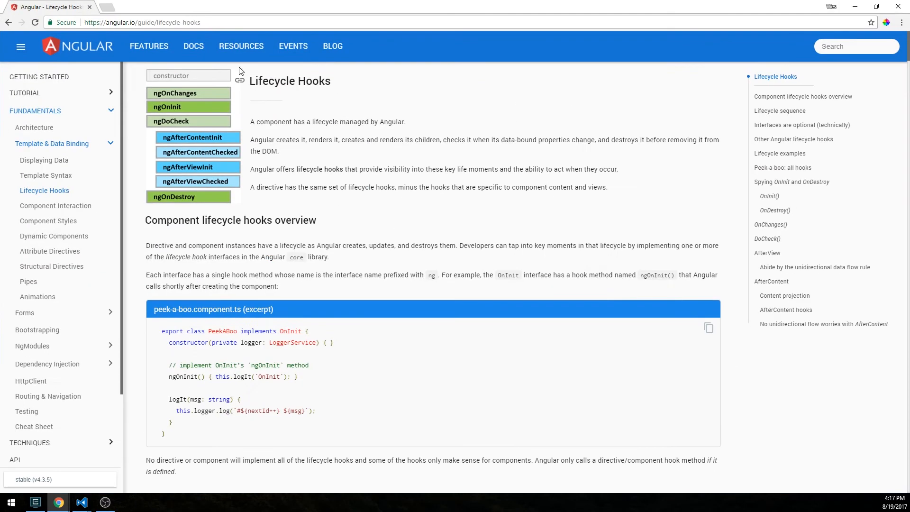
mouse_move(326, 108)
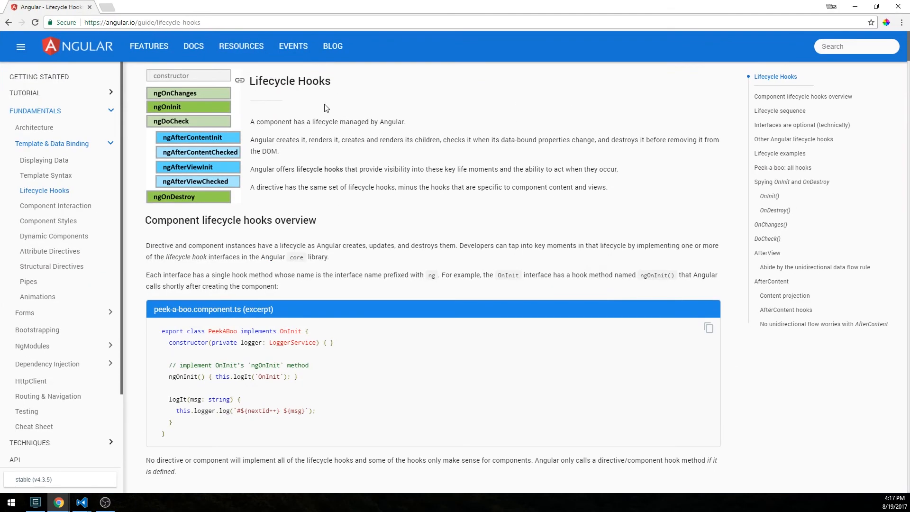
mouse_move(164, 93)
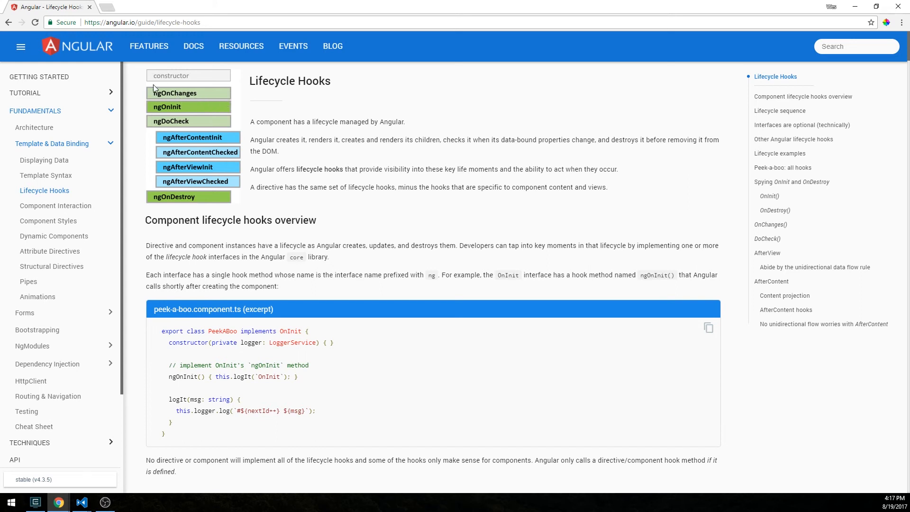
mouse_move(145, 93)
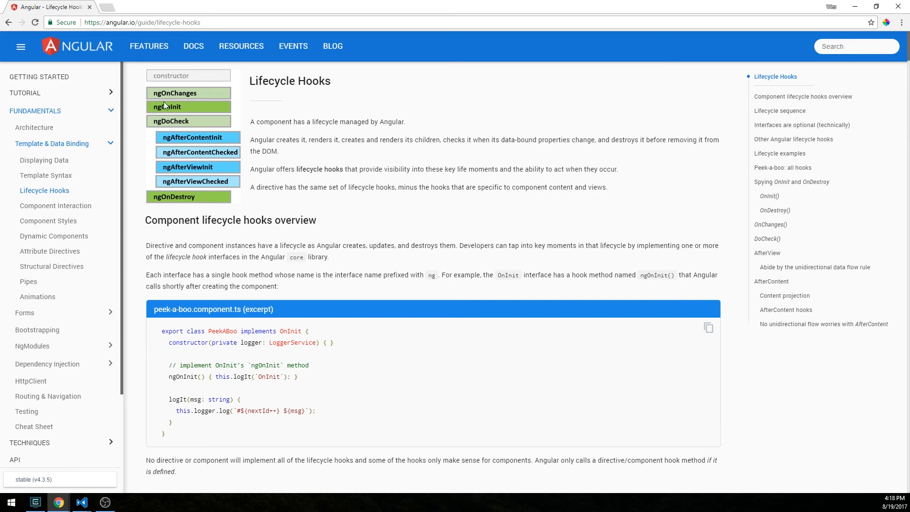
mouse_move(204, 140)
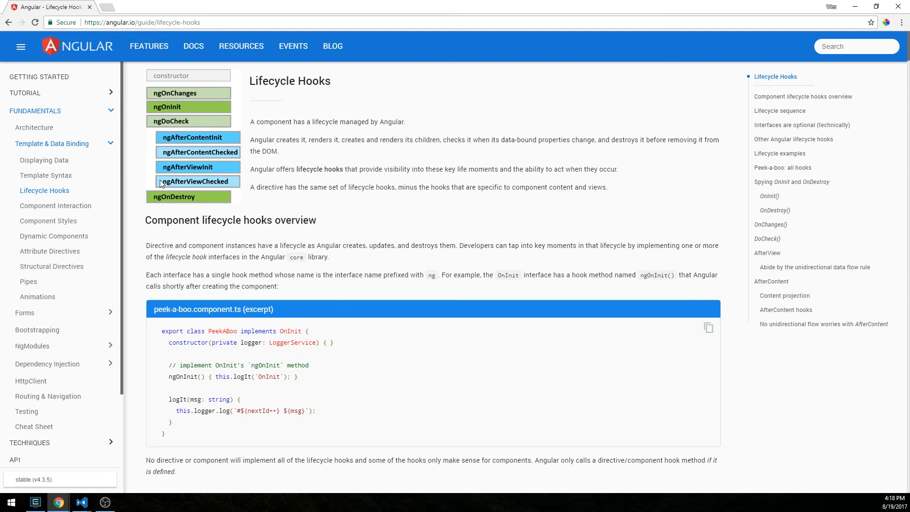
mouse_move(203, 193)
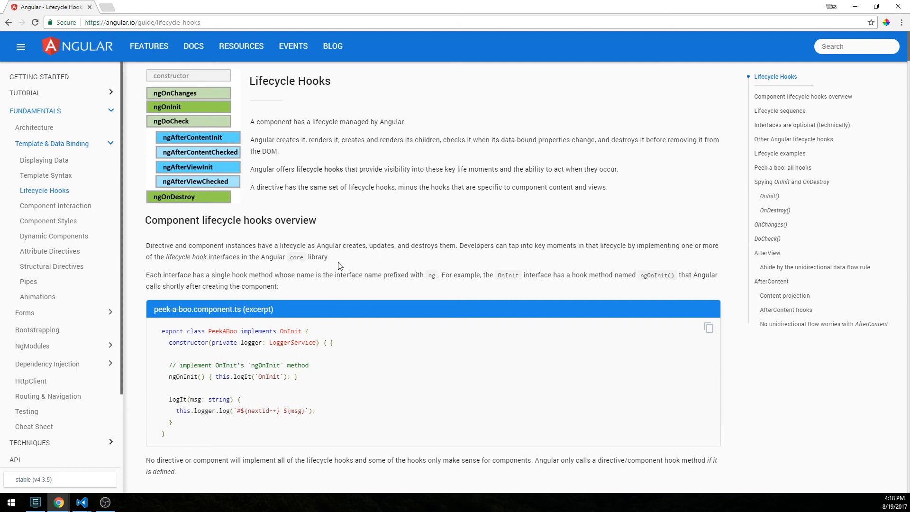
scroll("down", 3)
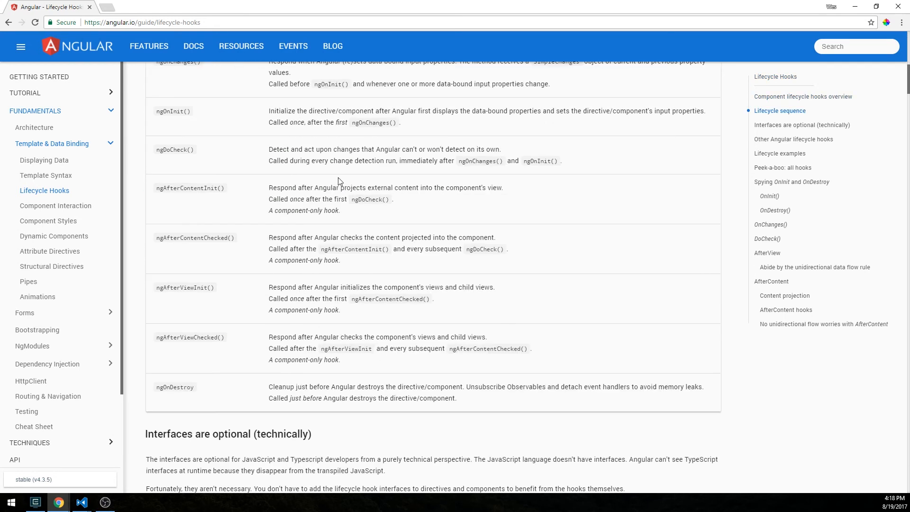
scroll("down", 3)
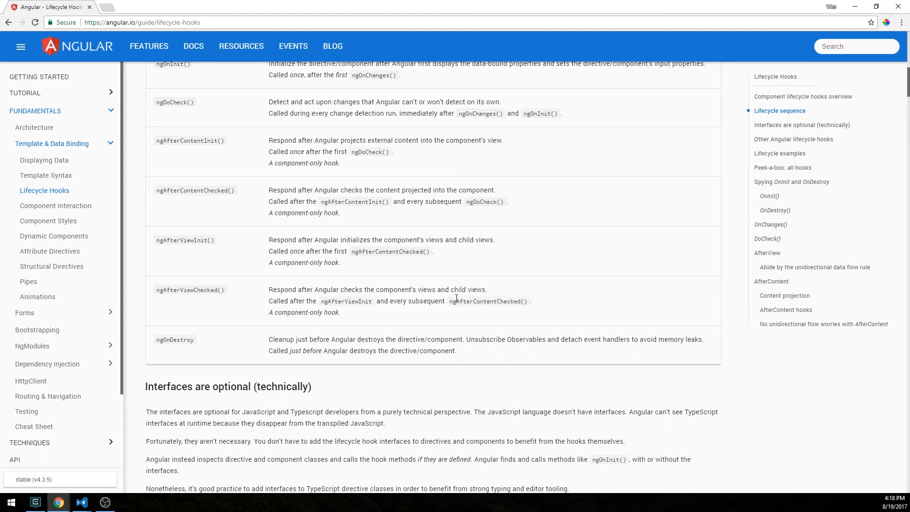
mouse_move(392, 331)
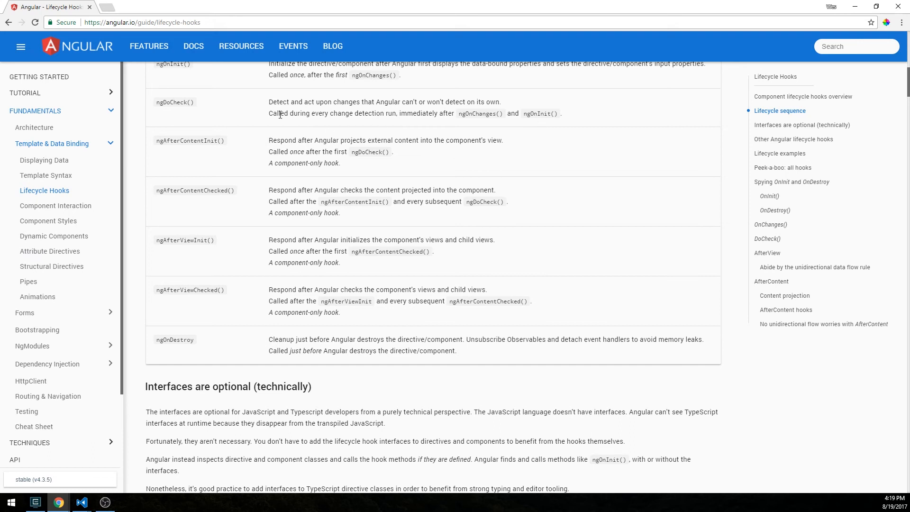
mouse_move(422, 132)
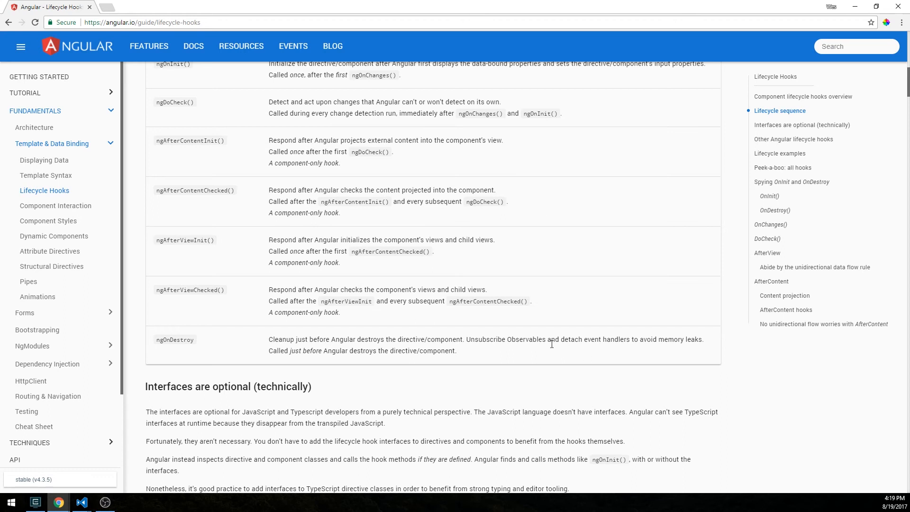
mouse_move(427, 368)
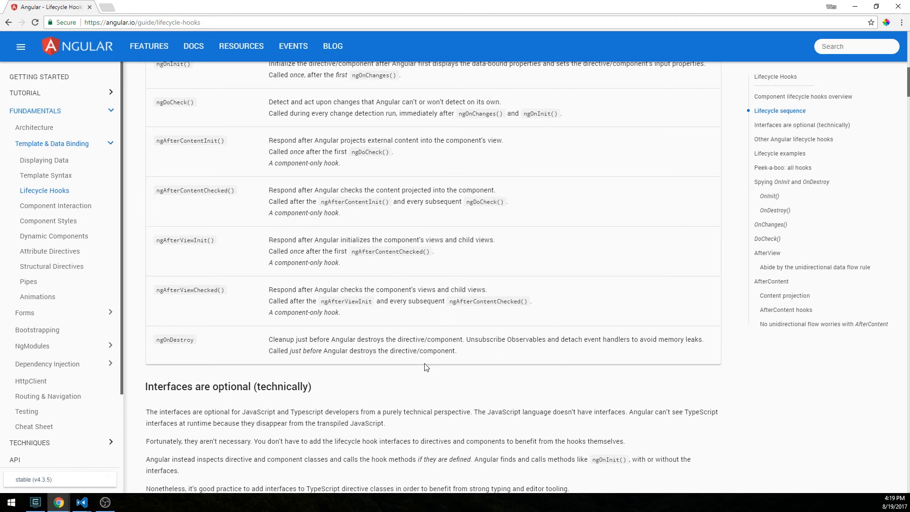
left_click_drag(209, 290, 341, 312)
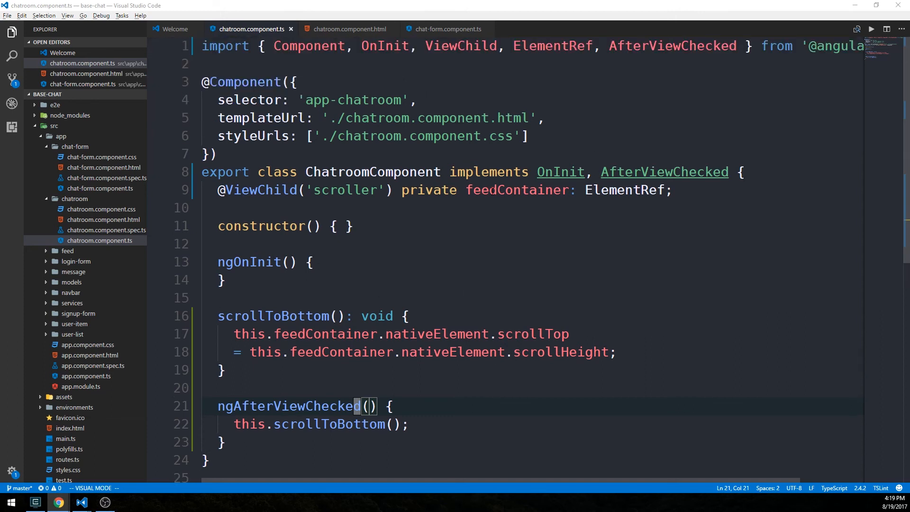
scroll("down", 3)
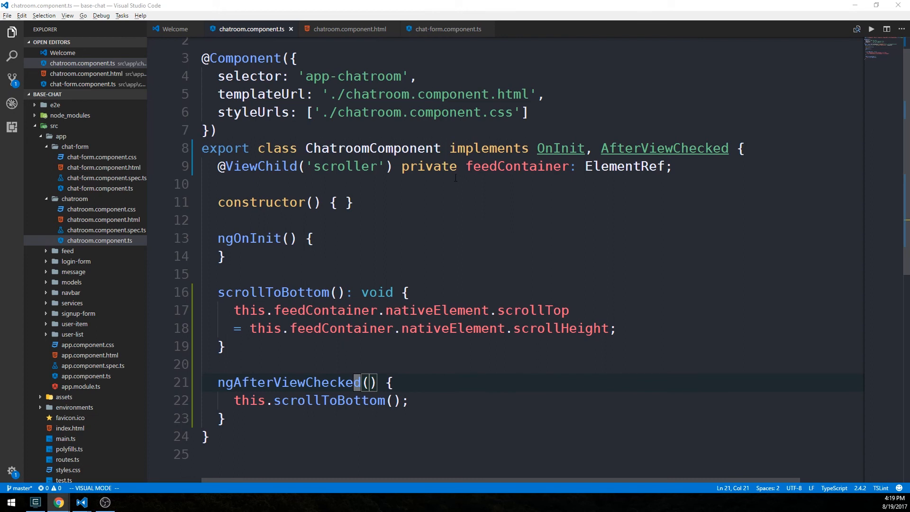
key("Escape")
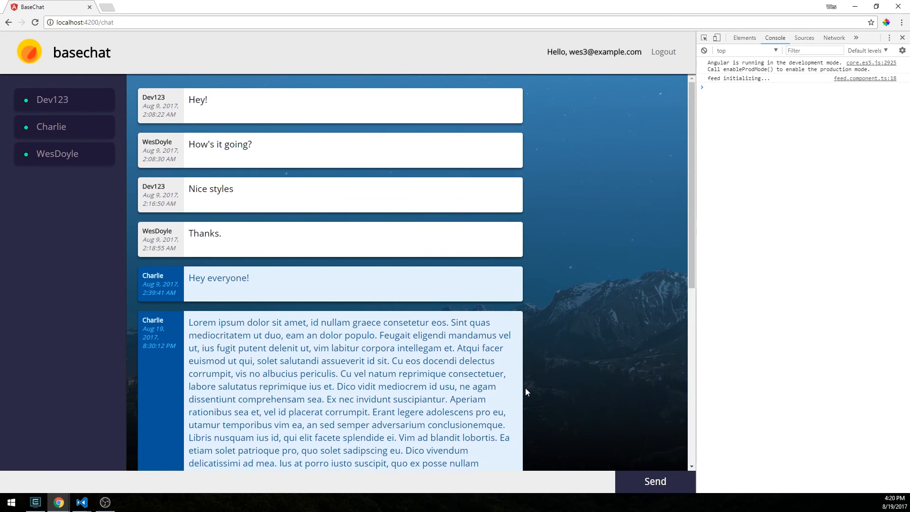
mouse_move(515, 209)
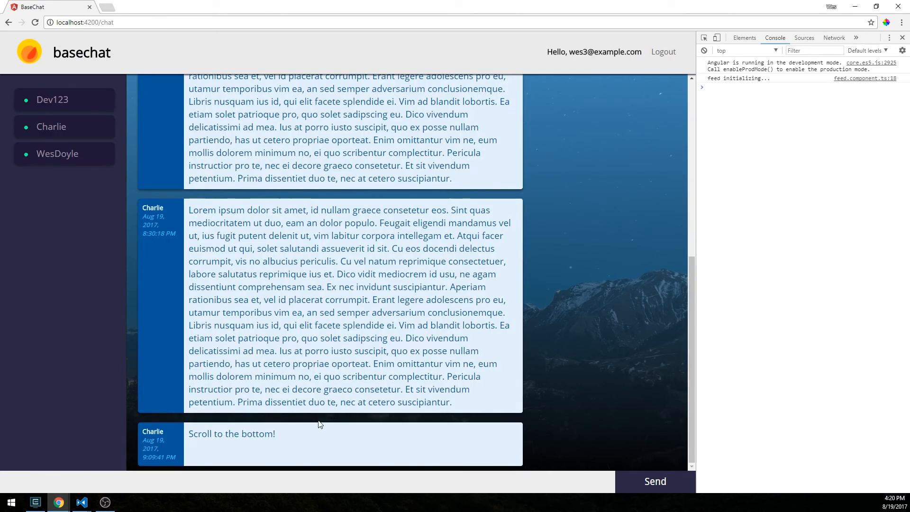
mouse_move(231, 480)
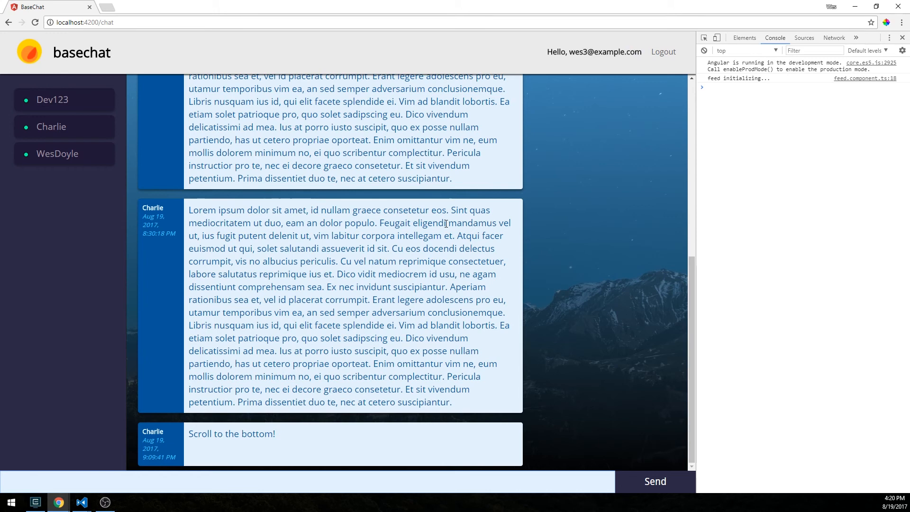
Send 'Another message!!' in BaseChat and confirm it shows at the feed's bottom.
type("Another message!!")
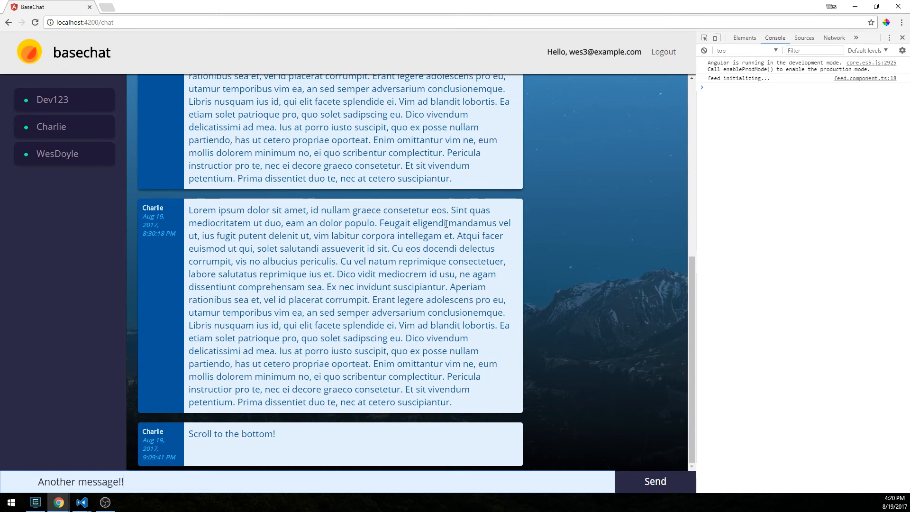
left_click(655, 482)
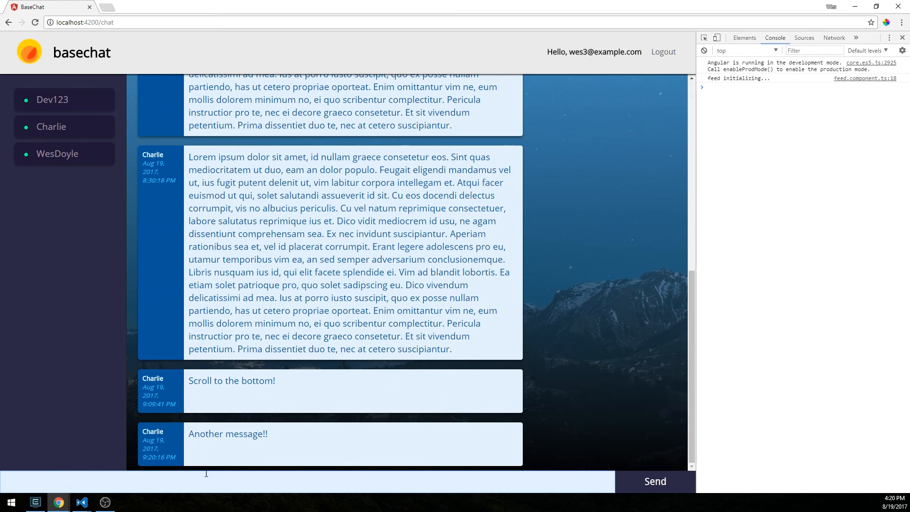
mouse_move(284, 467)
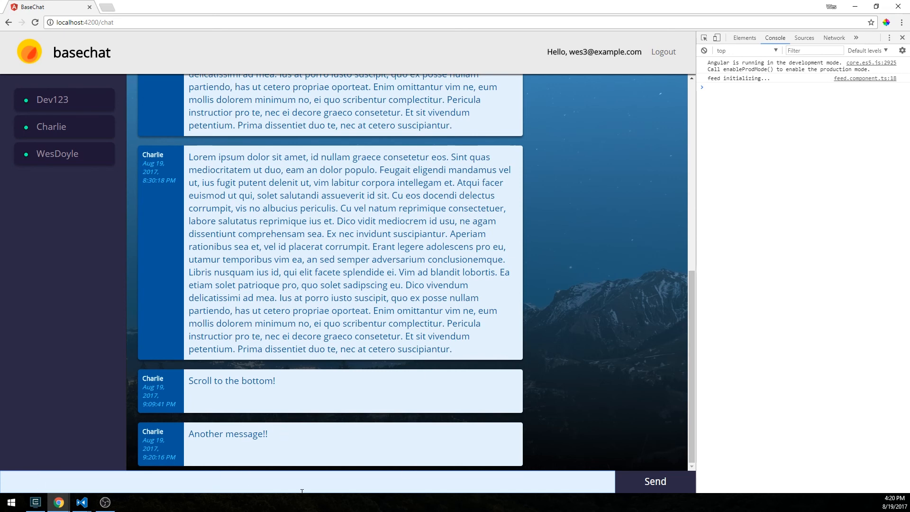
left_click(302, 482)
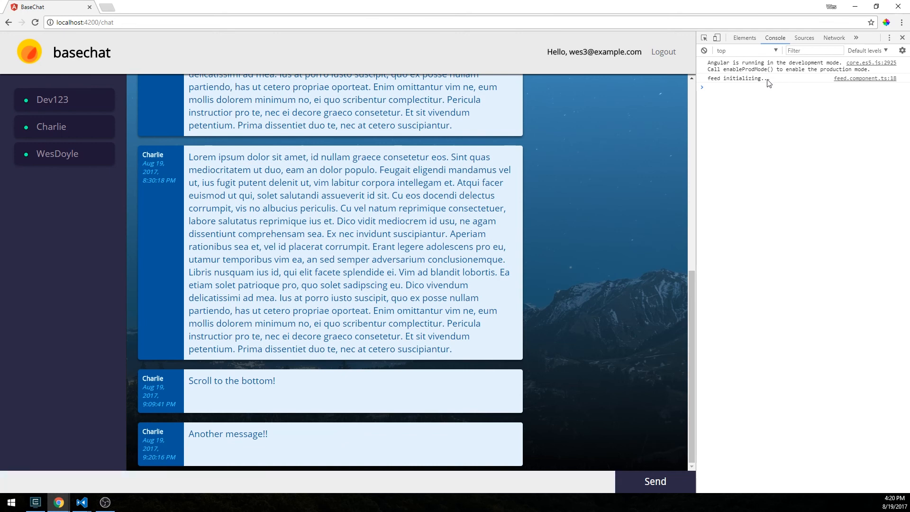
mouse_move(767, 82)
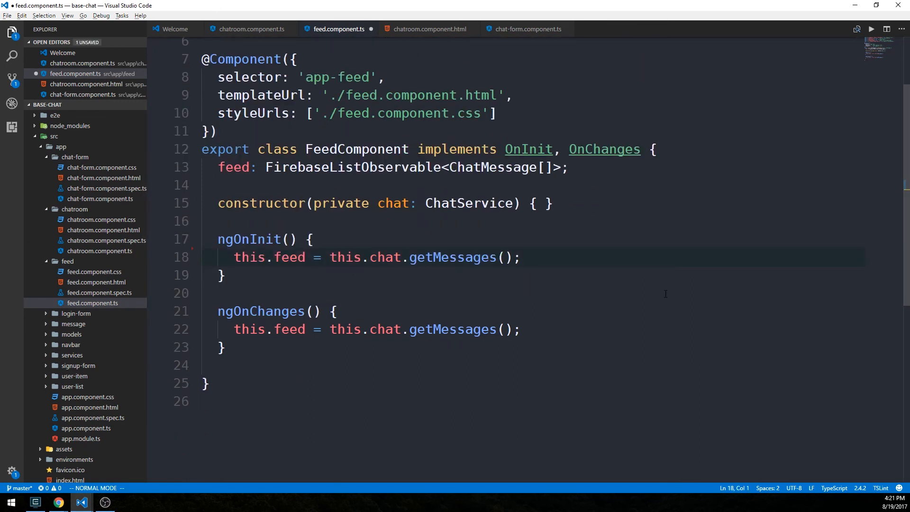
Save feed.component.ts without its ngOnInit console.log line and return to the chat app.
key("ctrl+s")
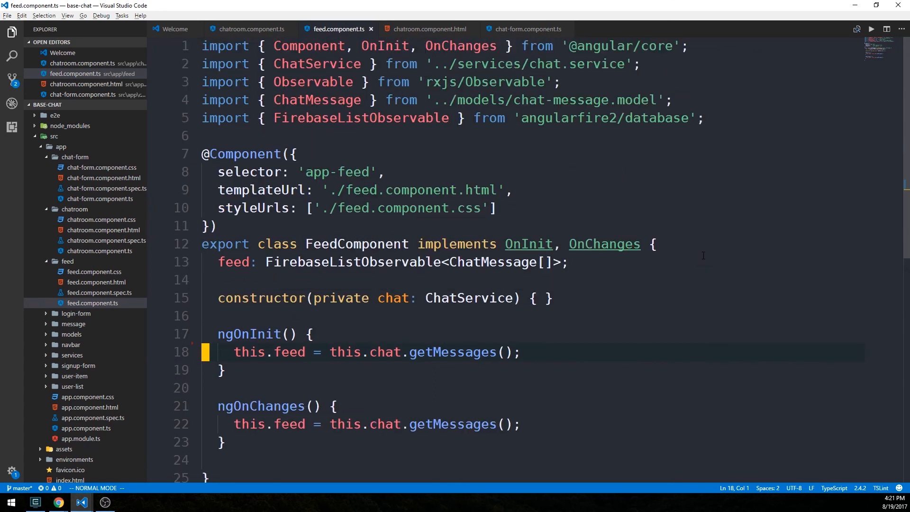
left_click(57, 503)
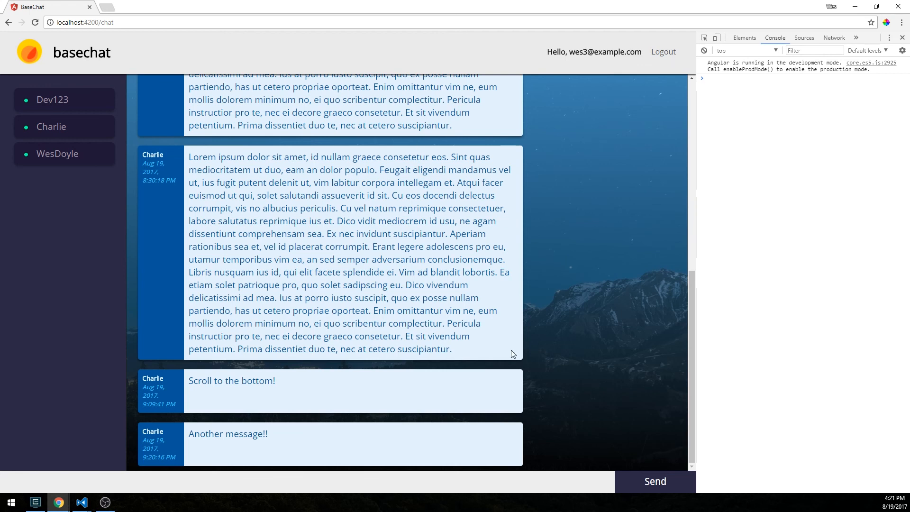
mouse_move(502, 360)
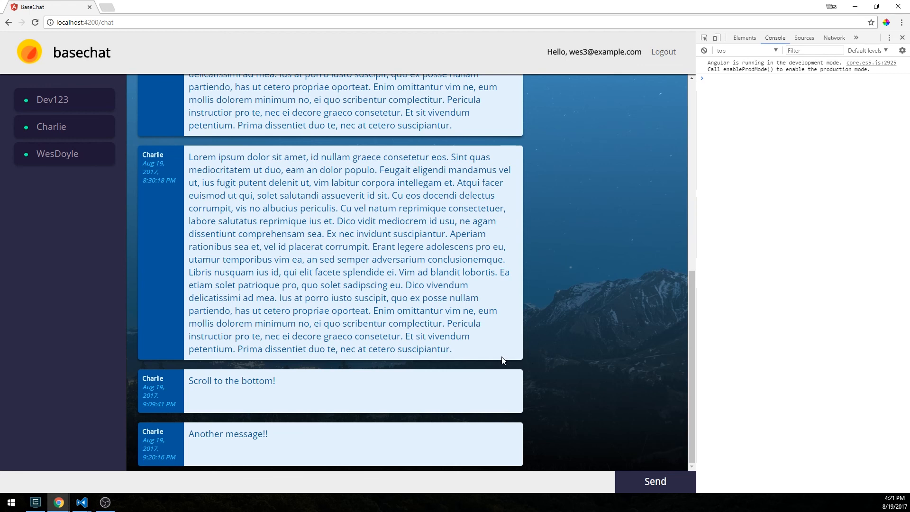
mouse_move(533, 367)
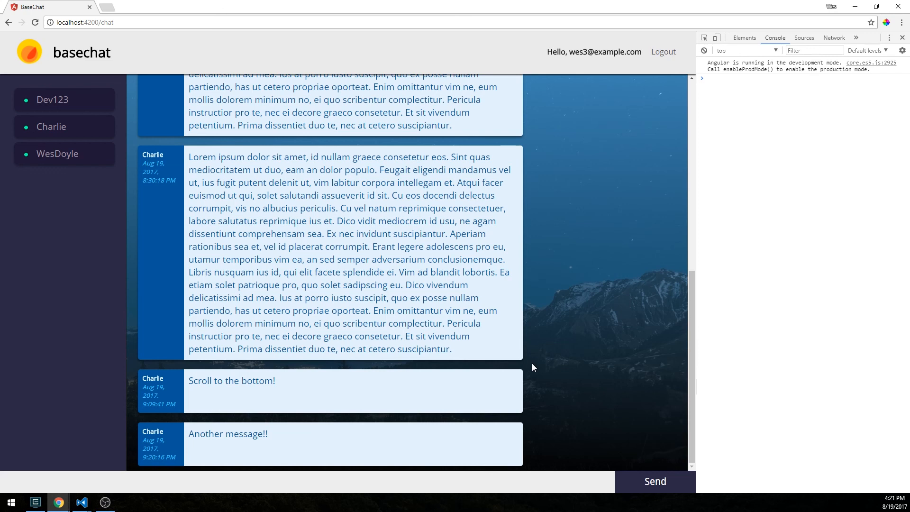
mouse_move(564, 336)
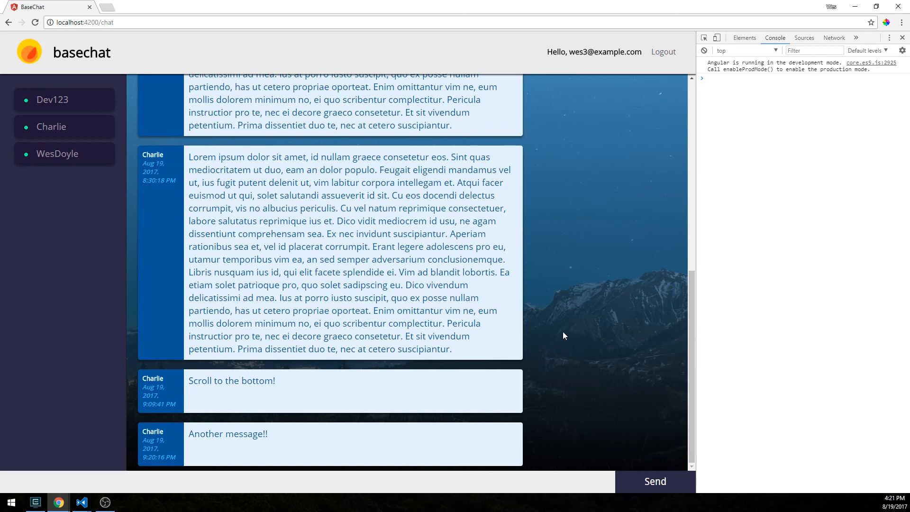
mouse_move(551, 341)
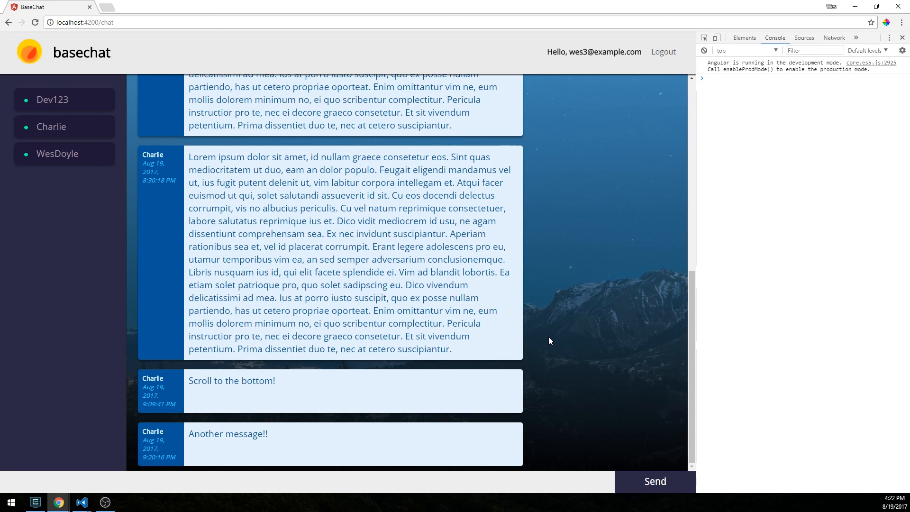
mouse_move(568, 391)
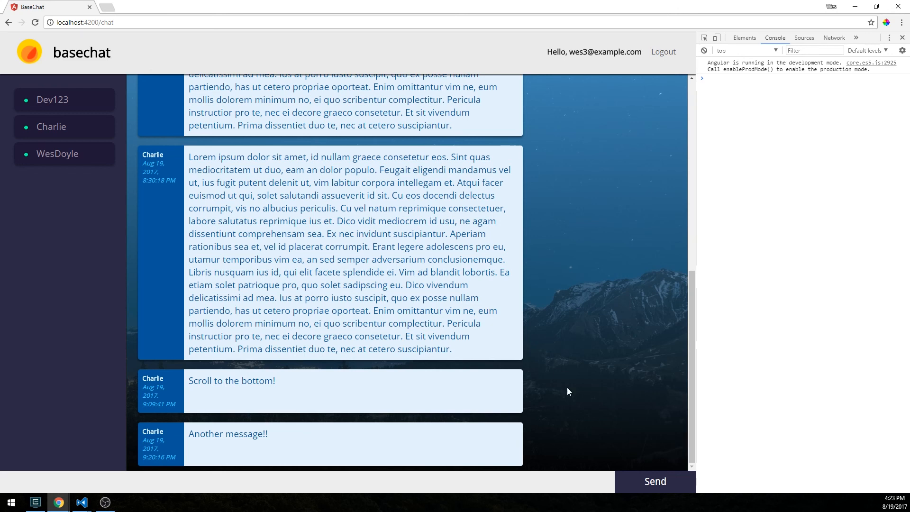